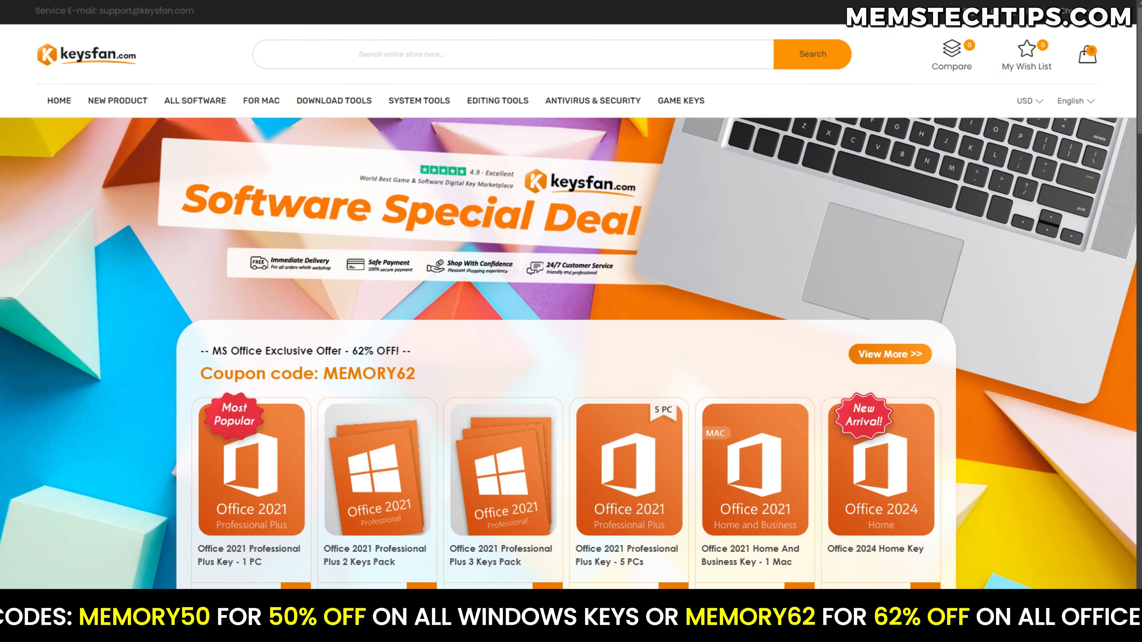
# - Add the Windows 11 Professional key from the KeysFan deals to the cart
pyautogui.scroll(-3)
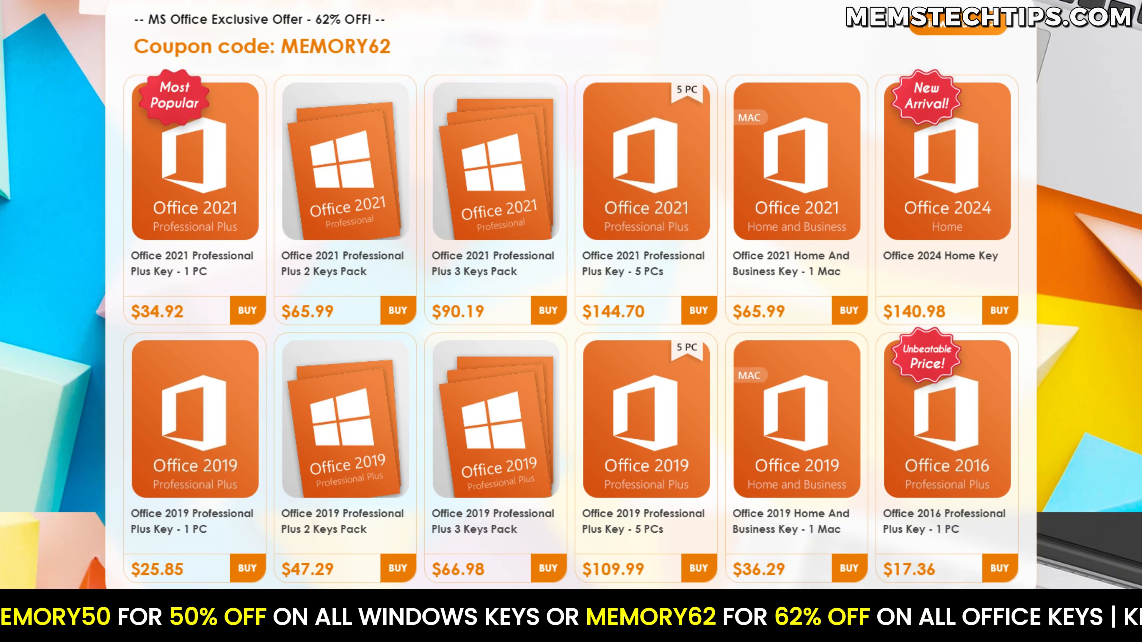
pyautogui.scroll(-3)
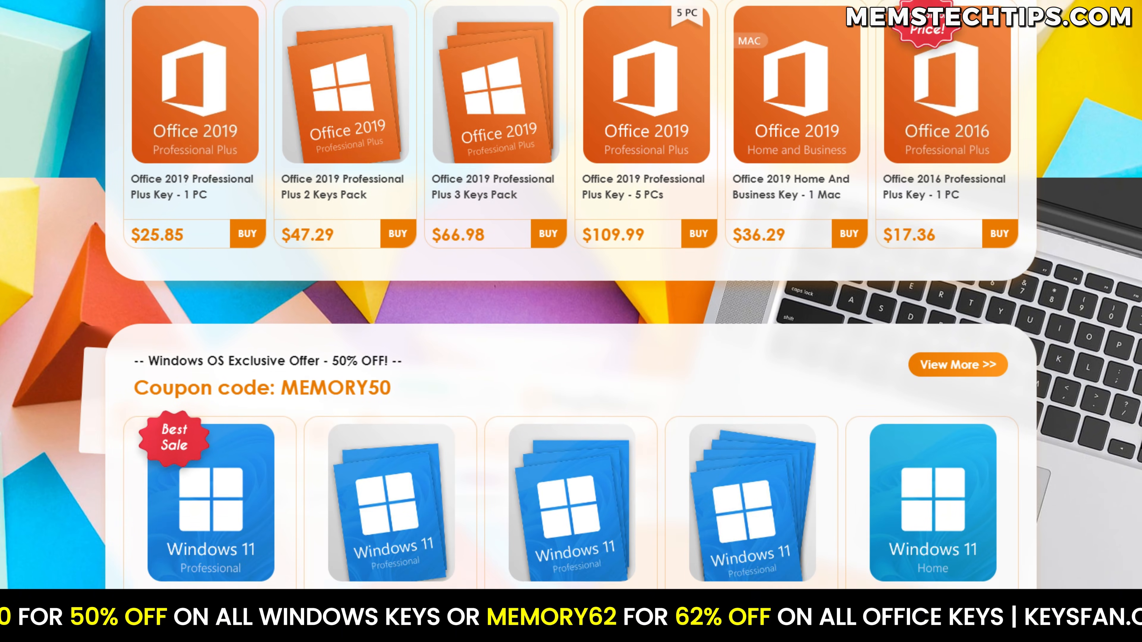
pyautogui.scroll(-3)
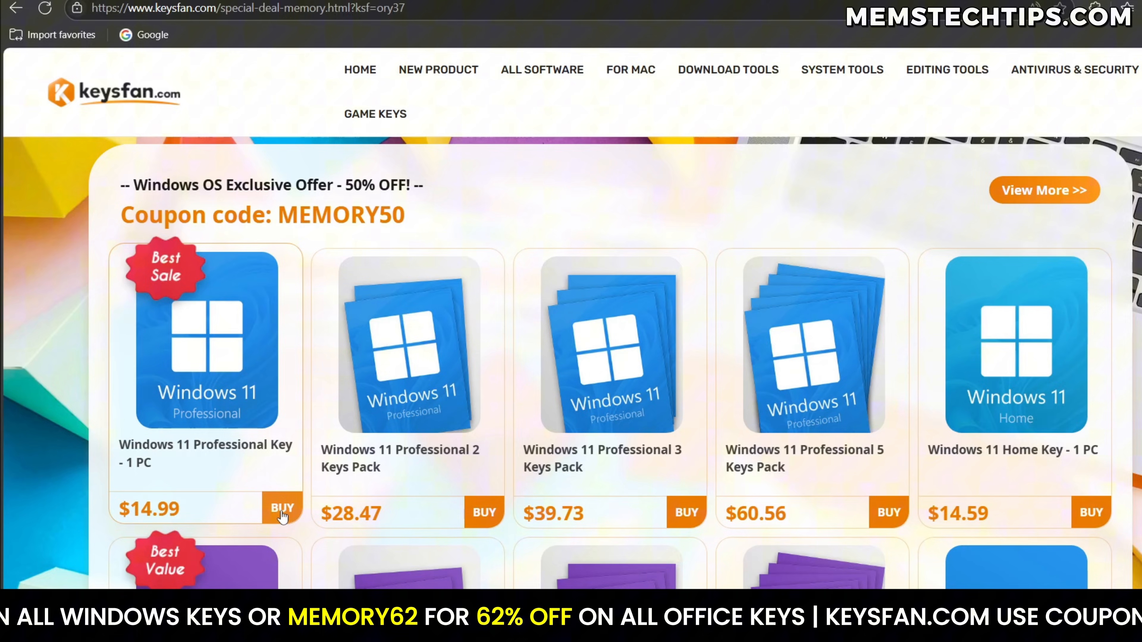
pyautogui.scroll(-3)
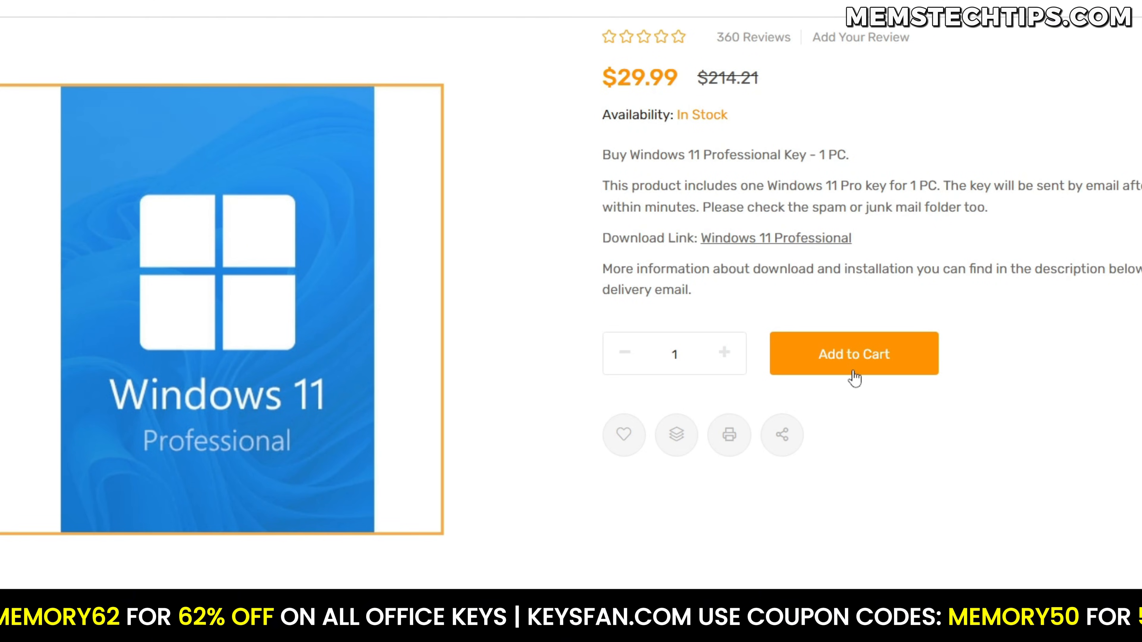
pyautogui.click(853, 354)
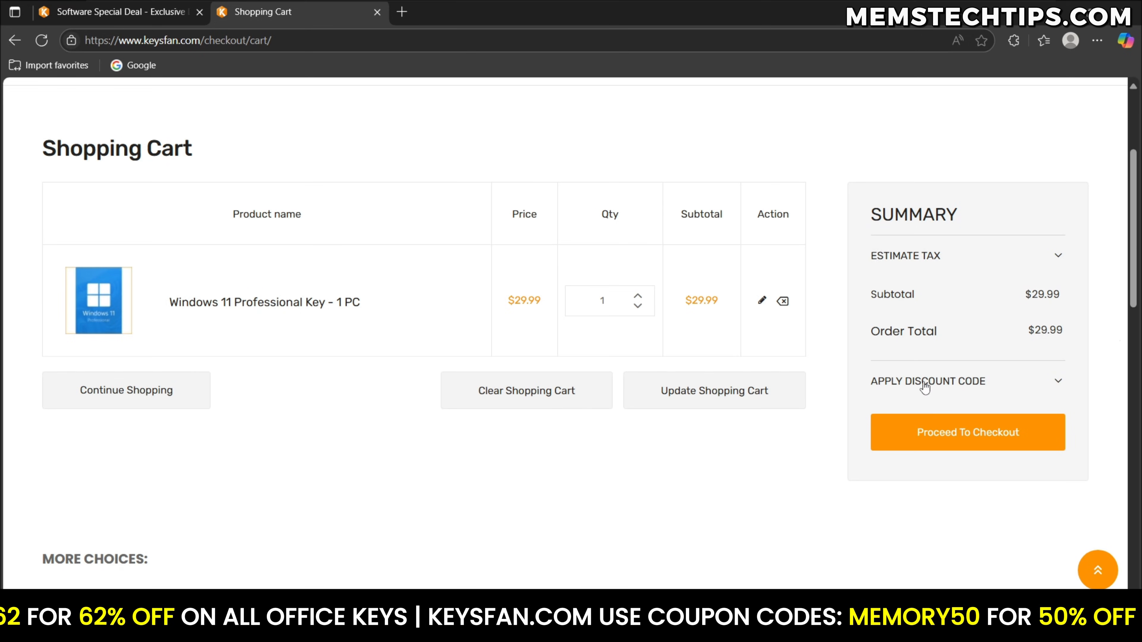
# - Apply the discount code 'MEMORY' and pay the $14.99 order
pyautogui.click(928, 380)
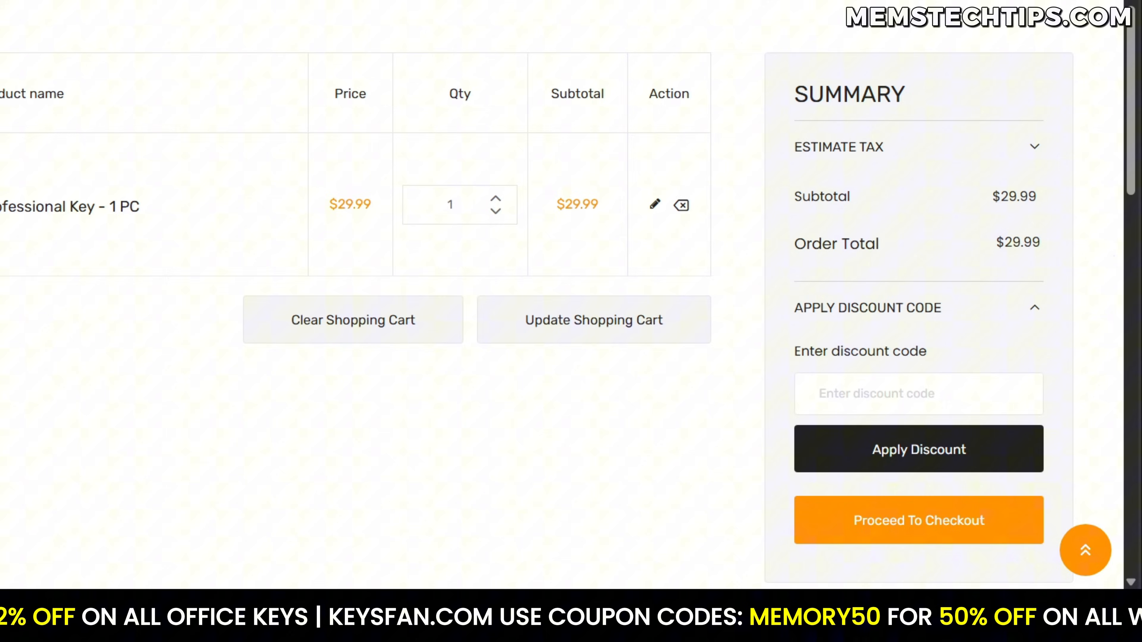
pyautogui.write('MEMORY')
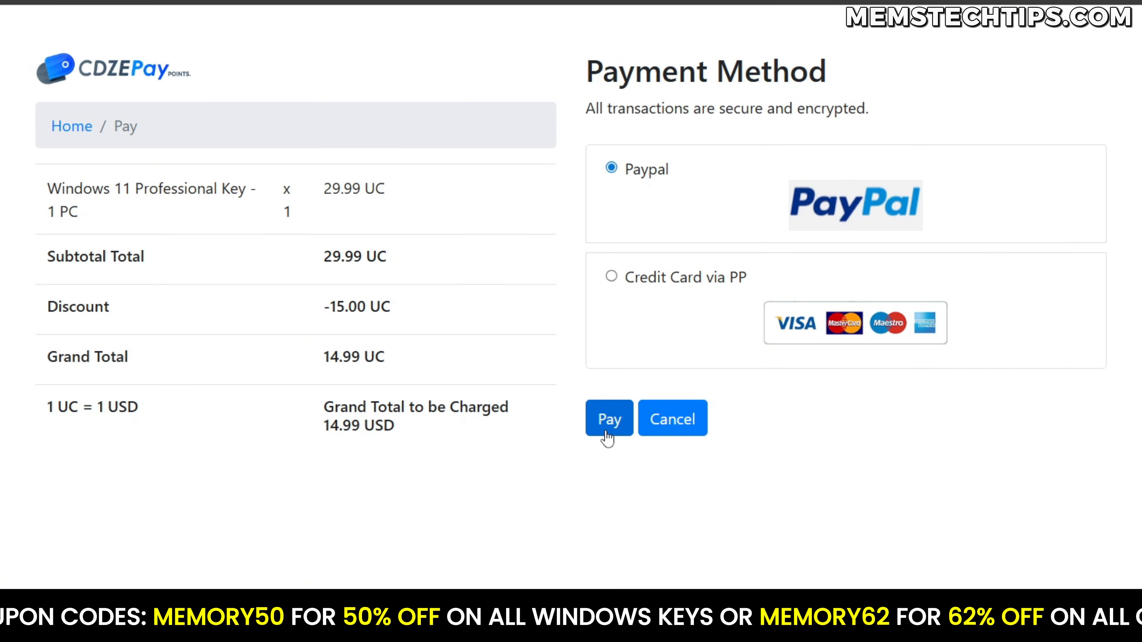
pyautogui.click(609, 418)
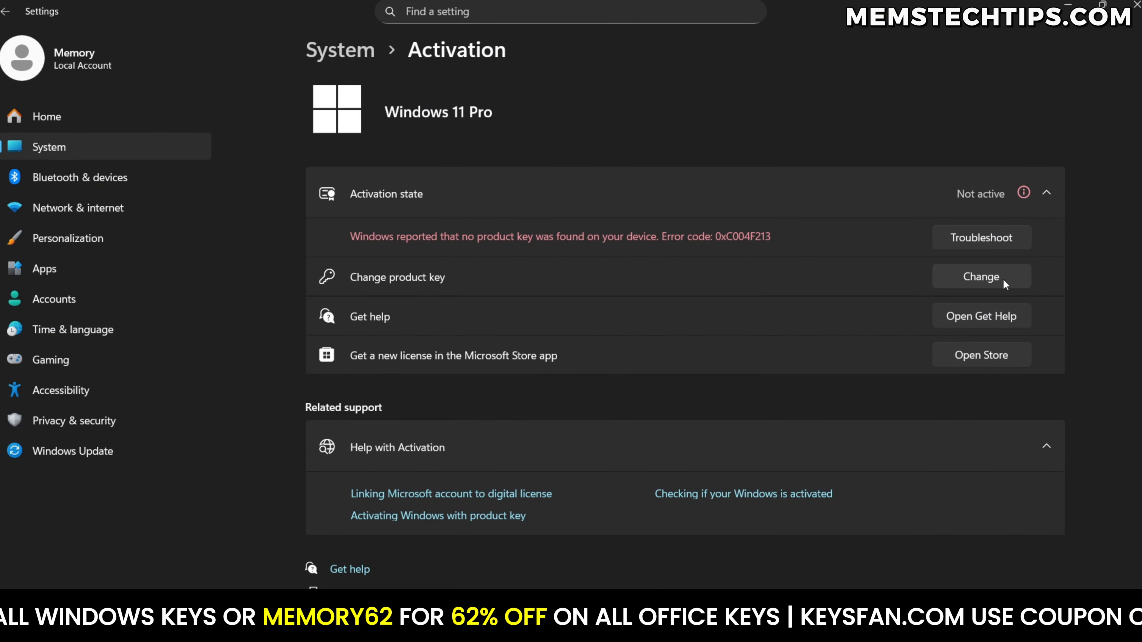
# - Enter the purchased product key in System > Activation and activate Windows 11 Pro
pyautogui.click(980, 276)
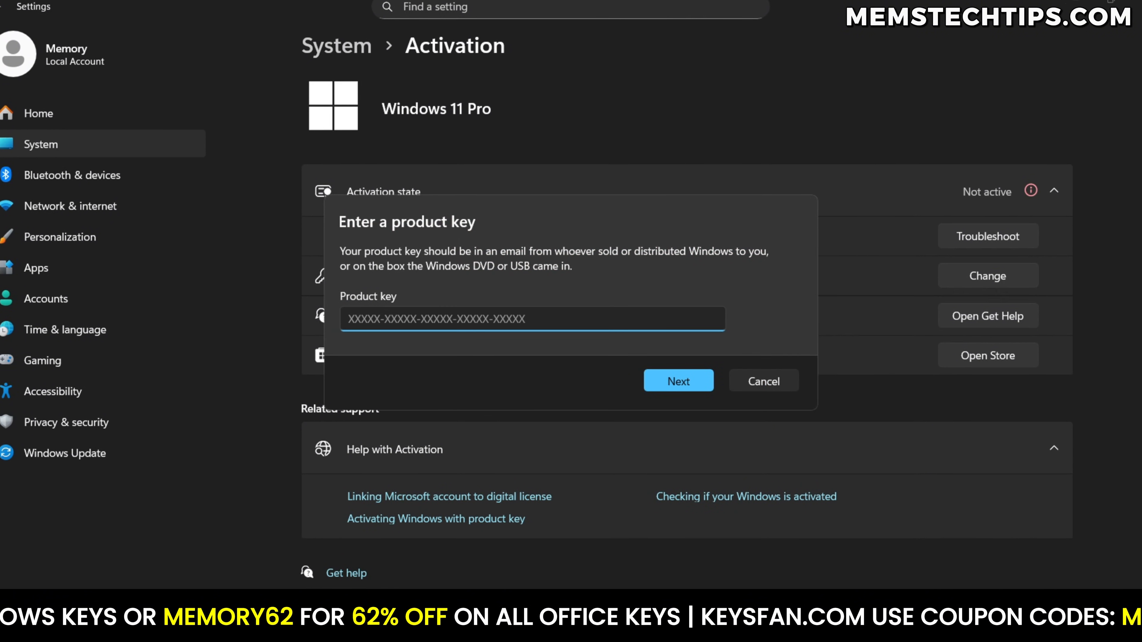
pyautogui.write('XXXXX-XXXXX-XXXXX-XXXXX-XXXXX')
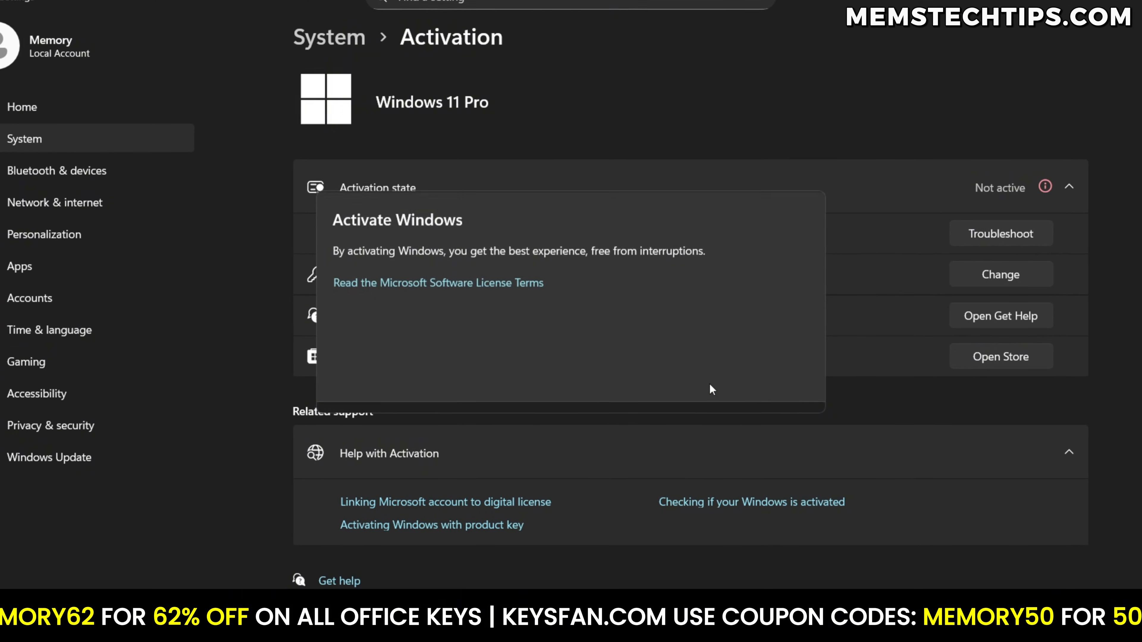
pyautogui.click(682, 406)
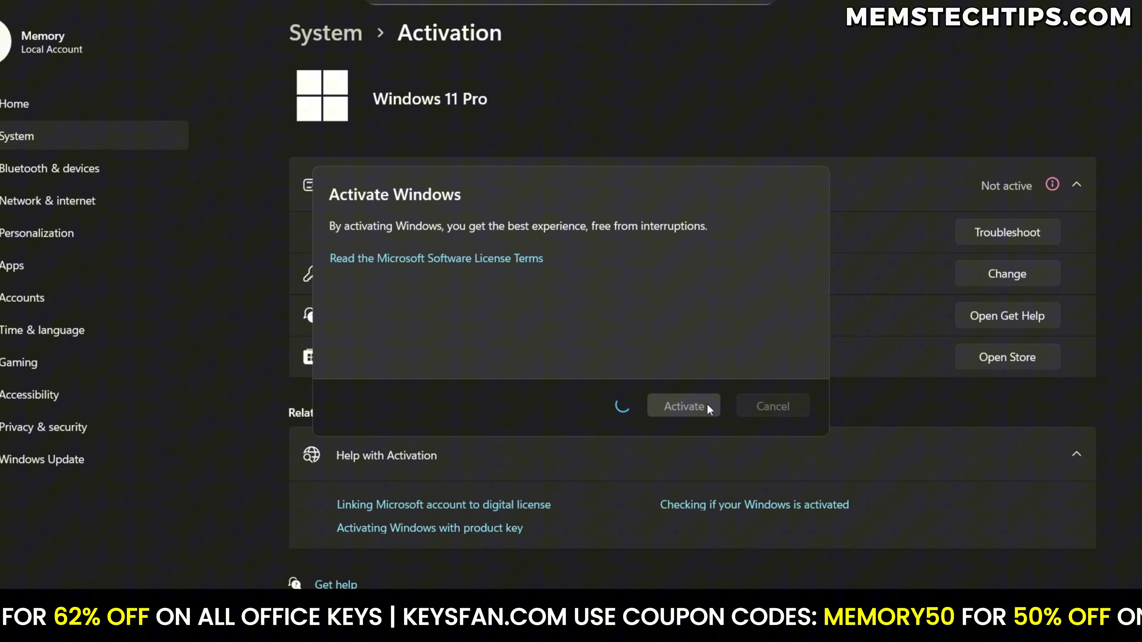
pyautogui.click(682, 406)
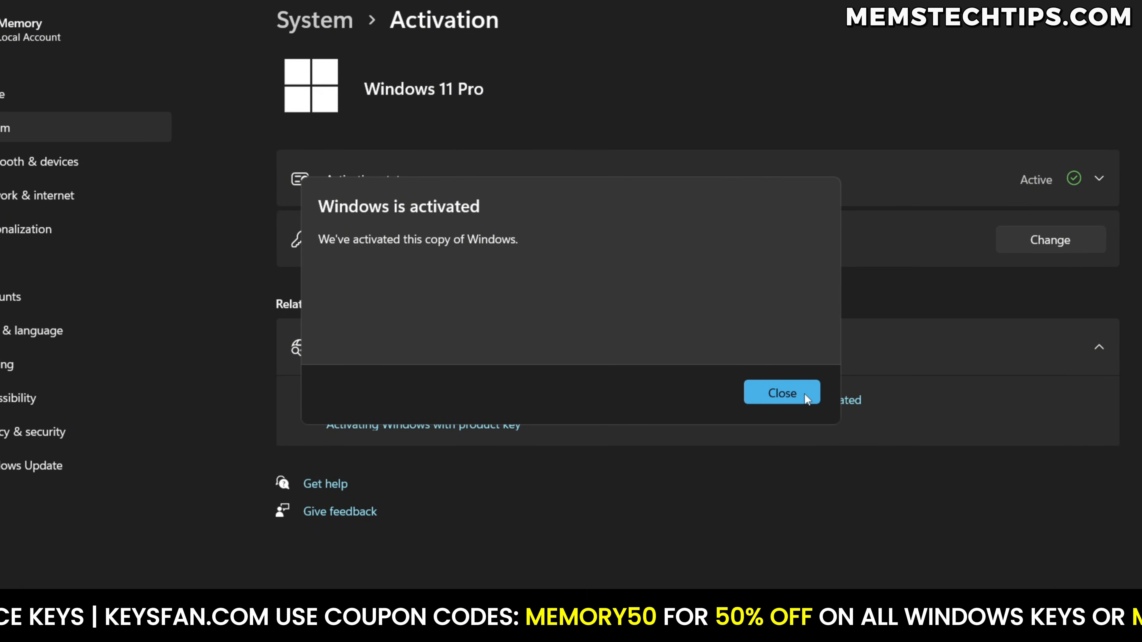
pyautogui.click(781, 393)
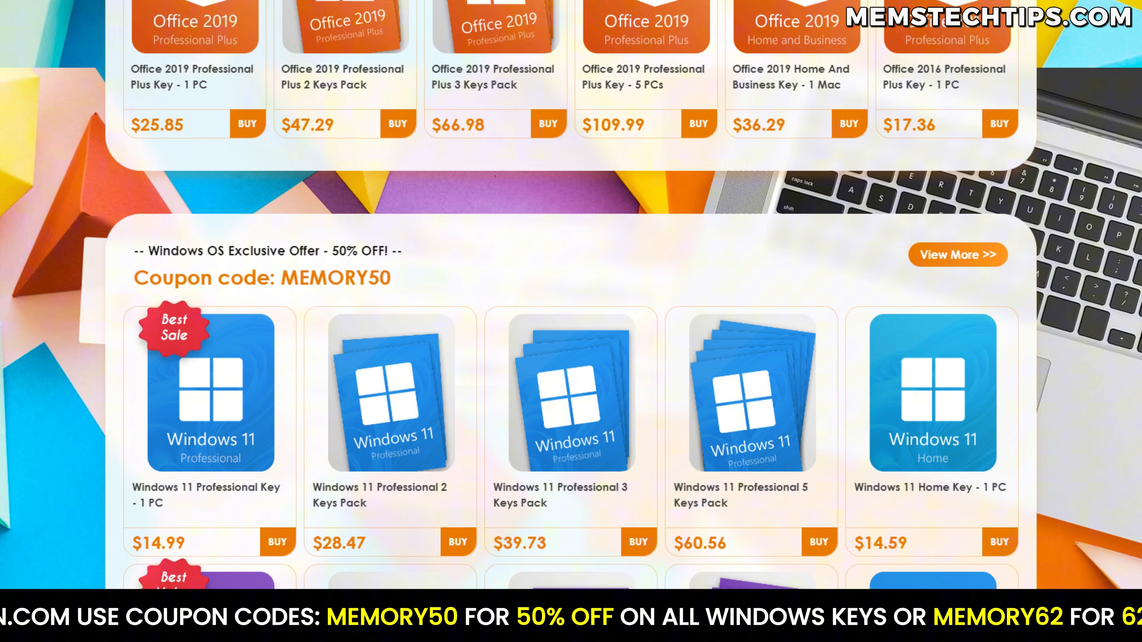
pyautogui.scroll(-3)
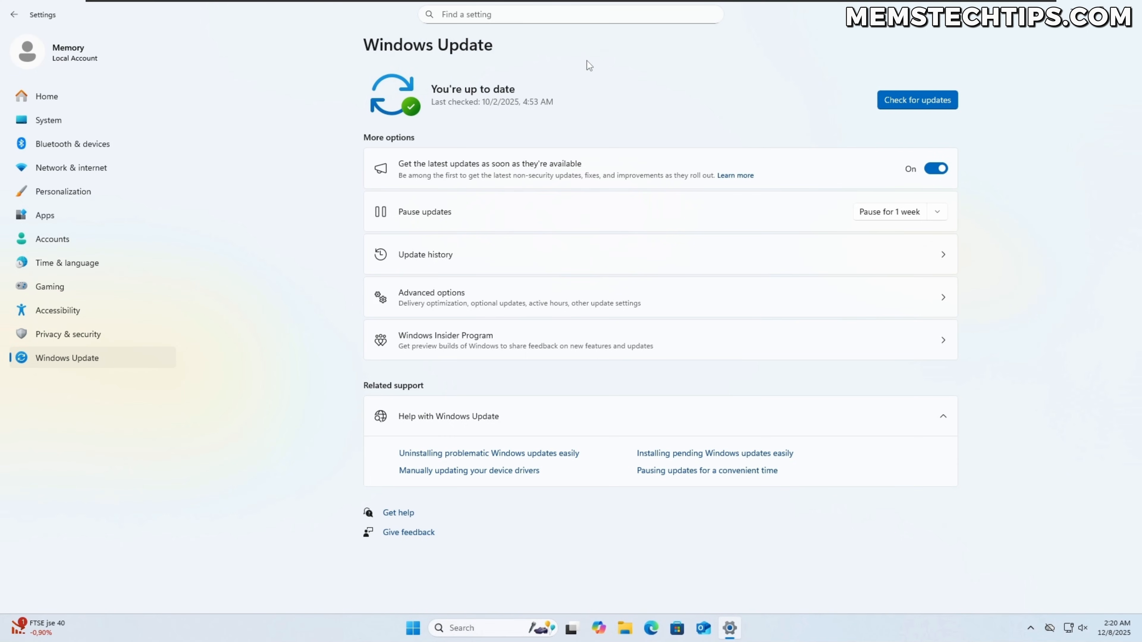
pyautogui.moveTo(640, 134)
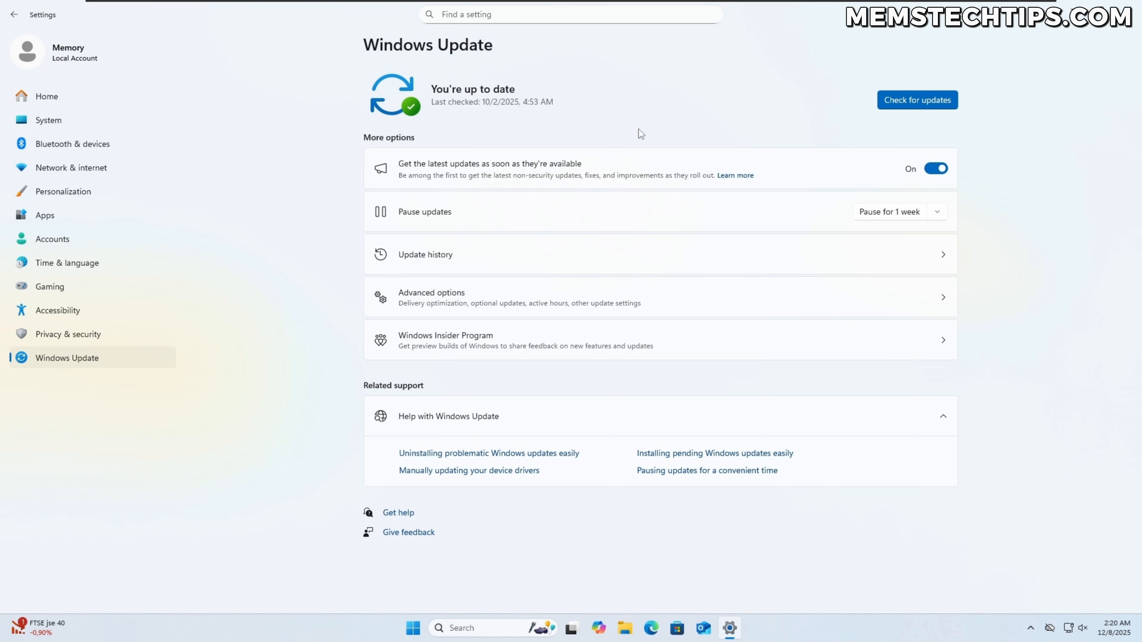
pyautogui.moveTo(460, 135)
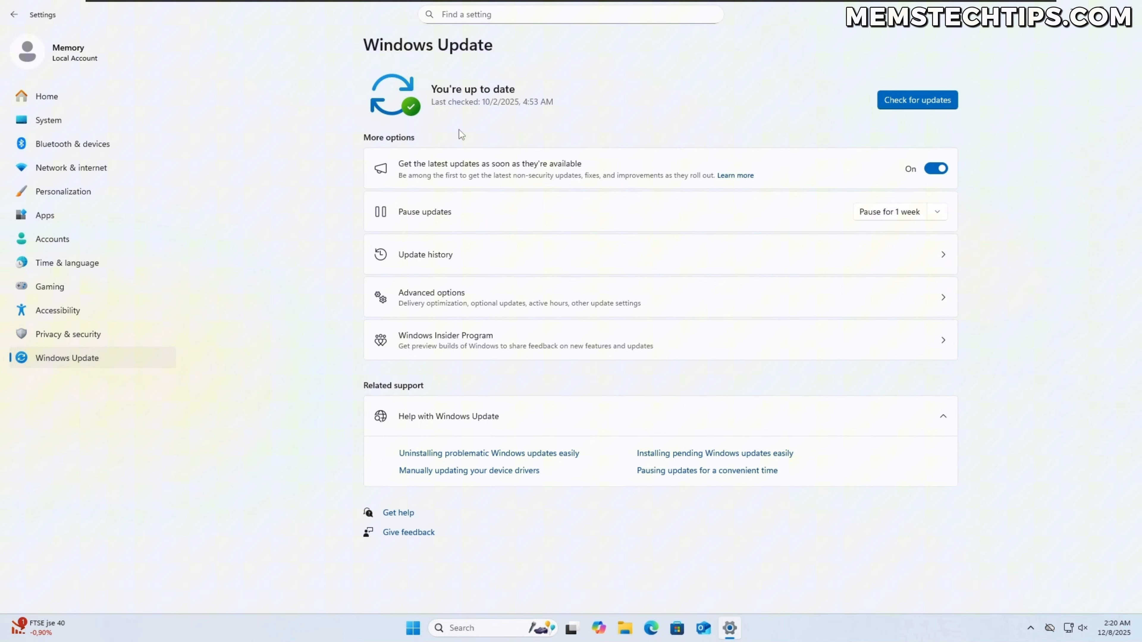
pyautogui.moveTo(468, 132)
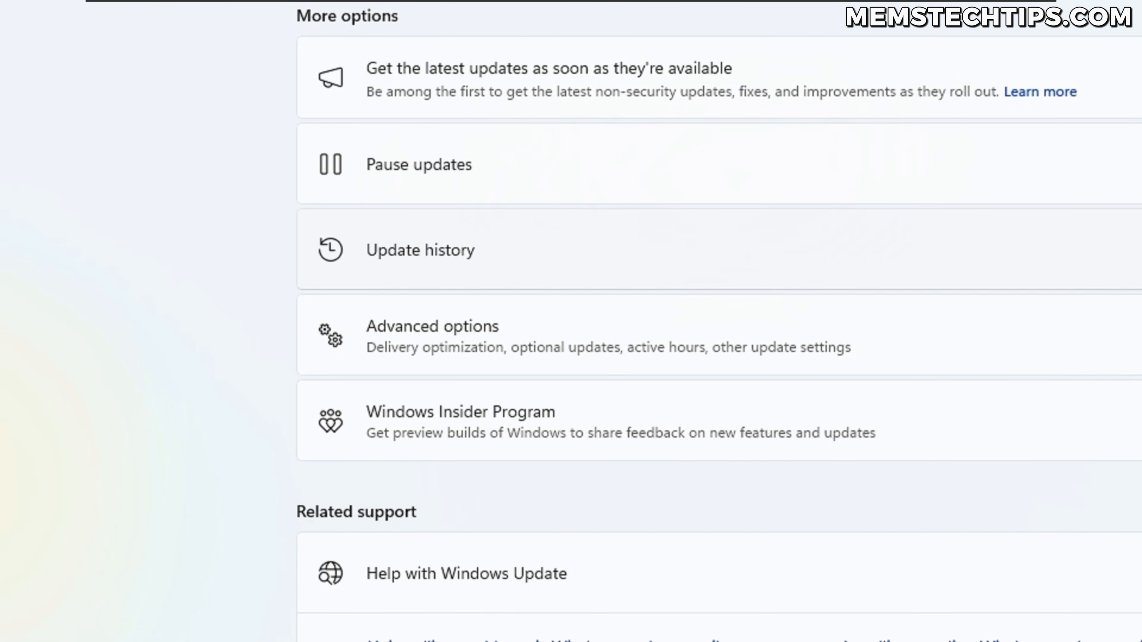
# - Show the Update history page with every update category expanded
pyautogui.click(419, 250)
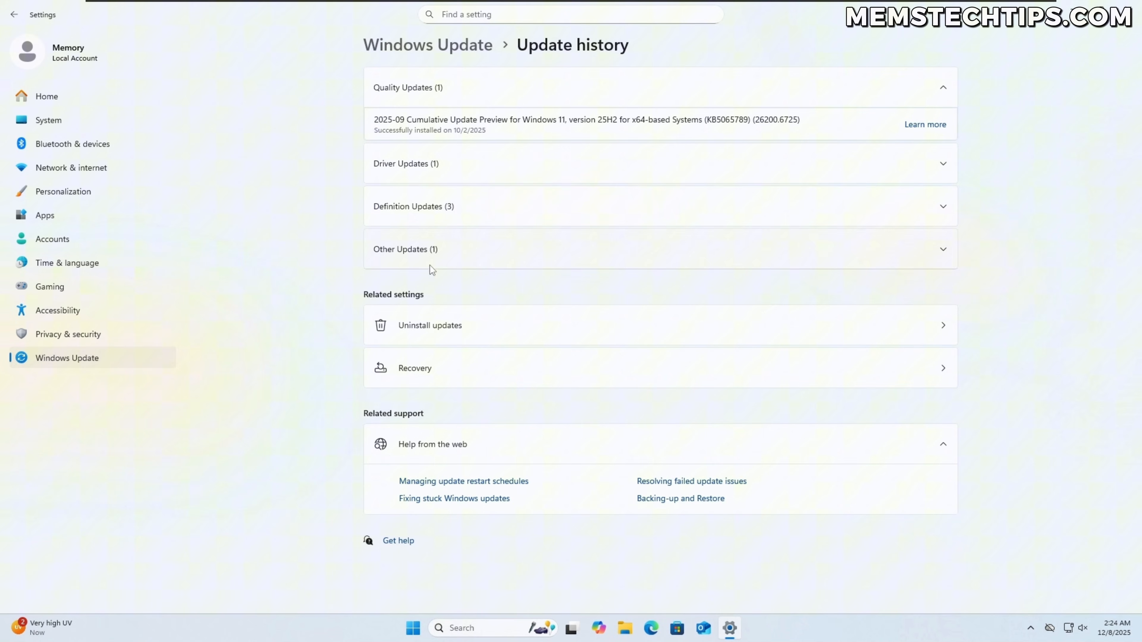
pyautogui.moveTo(471, 162)
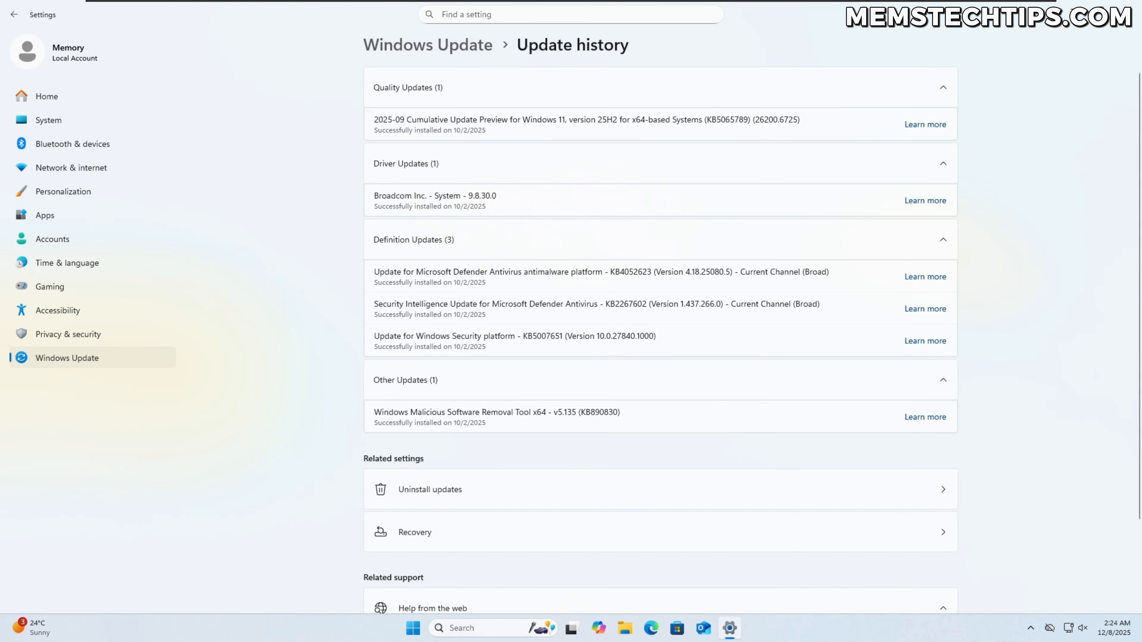
pyautogui.scroll(-3)
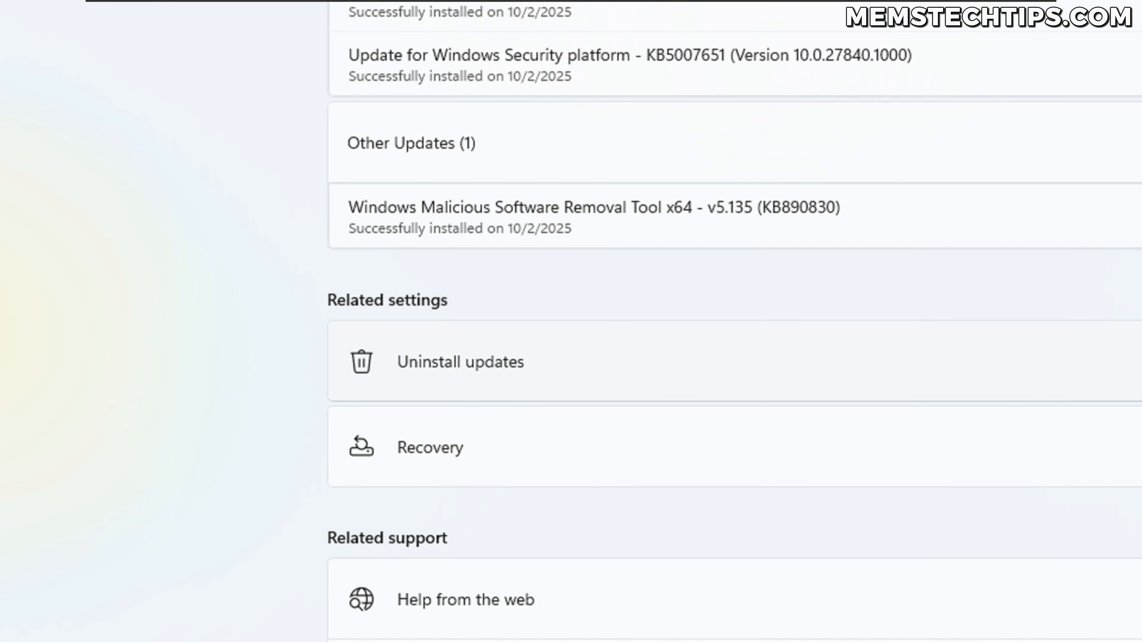
# - Show the Uninstall updates list containing KB5054156 and KB5065789
pyautogui.click(460, 362)
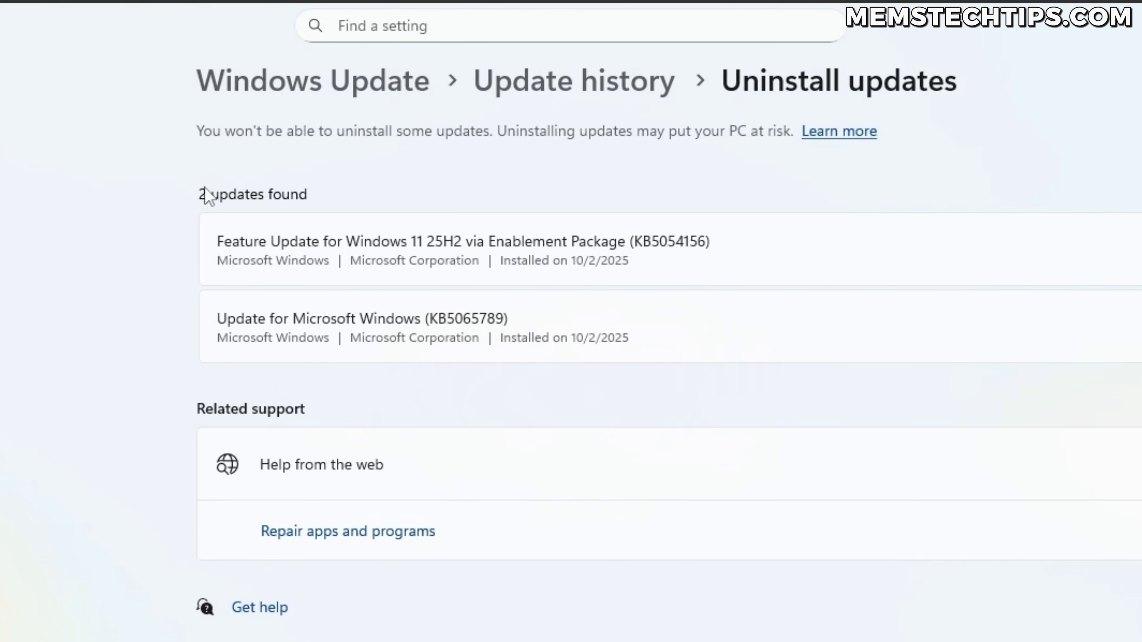
pyautogui.moveTo(349, 215)
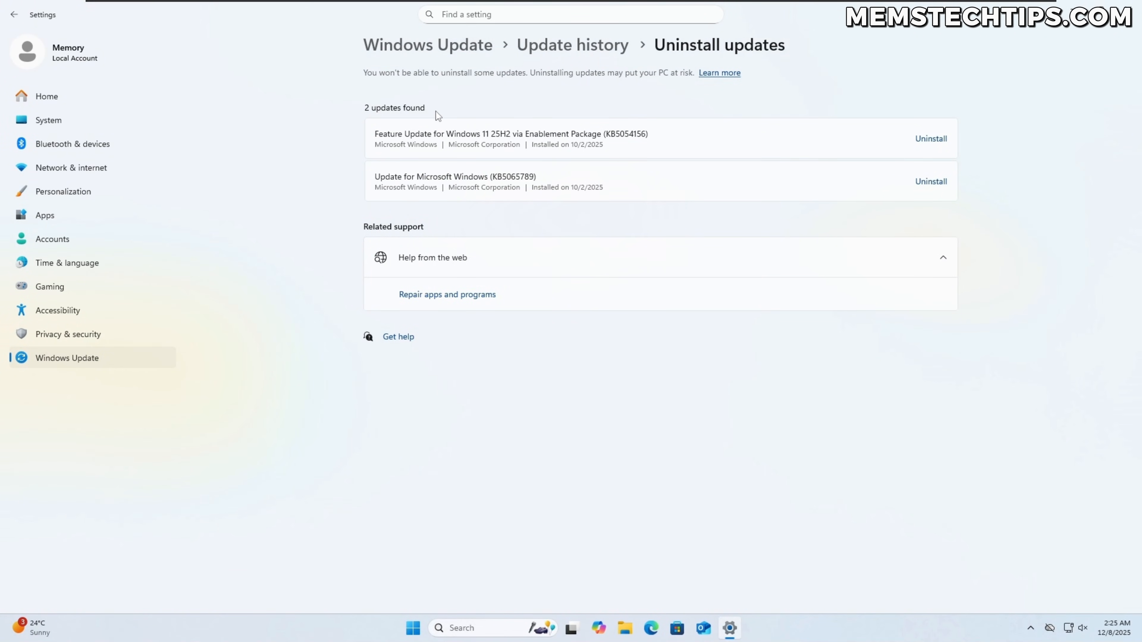
pyautogui.moveTo(534, 107)
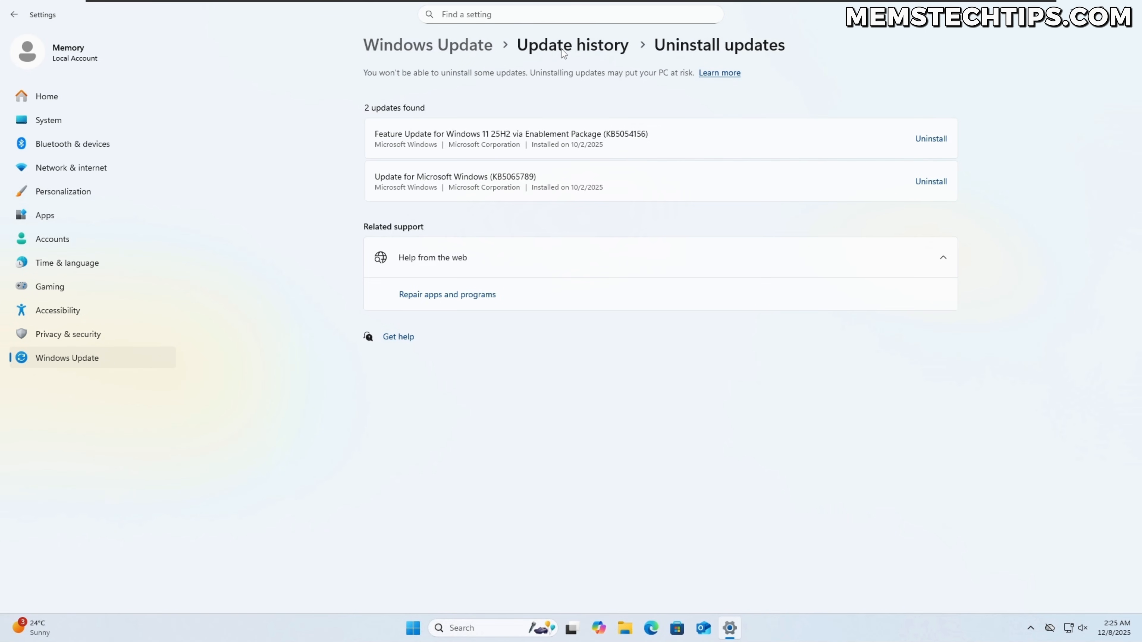
pyautogui.click(572, 45)
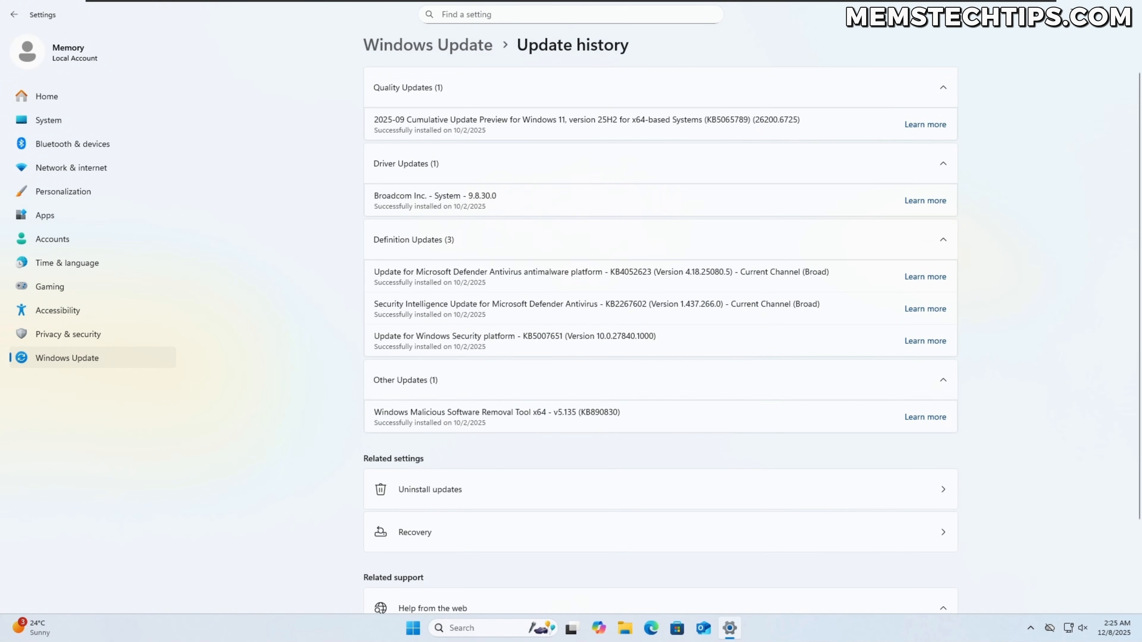
pyautogui.moveTo(373, 307)
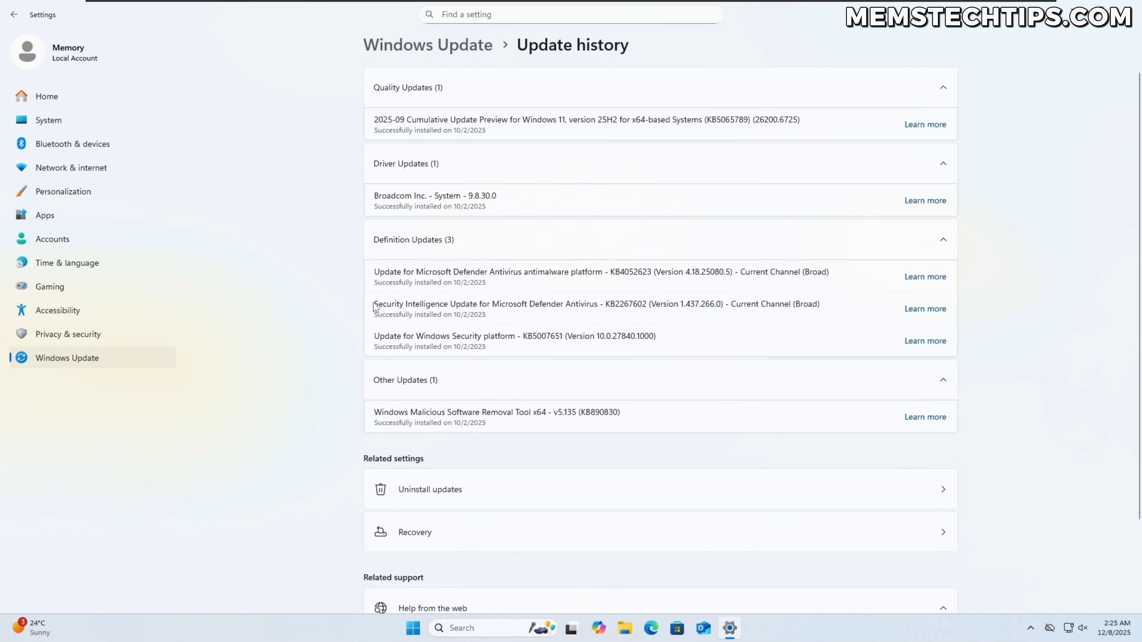
pyautogui.moveTo(374, 307)
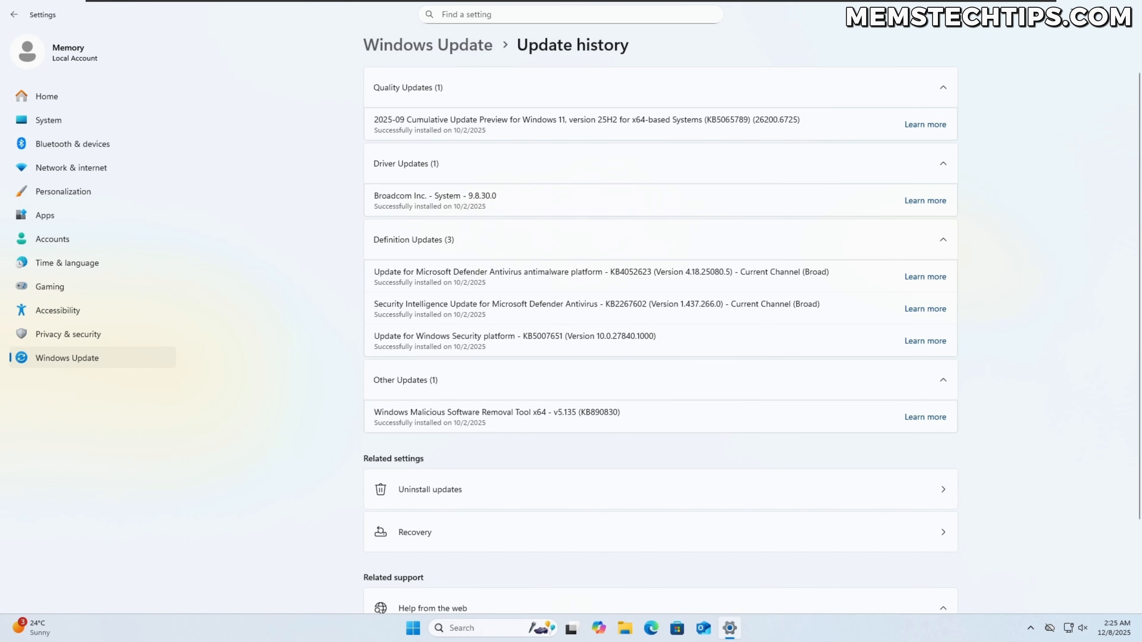
pyautogui.scroll(-3)
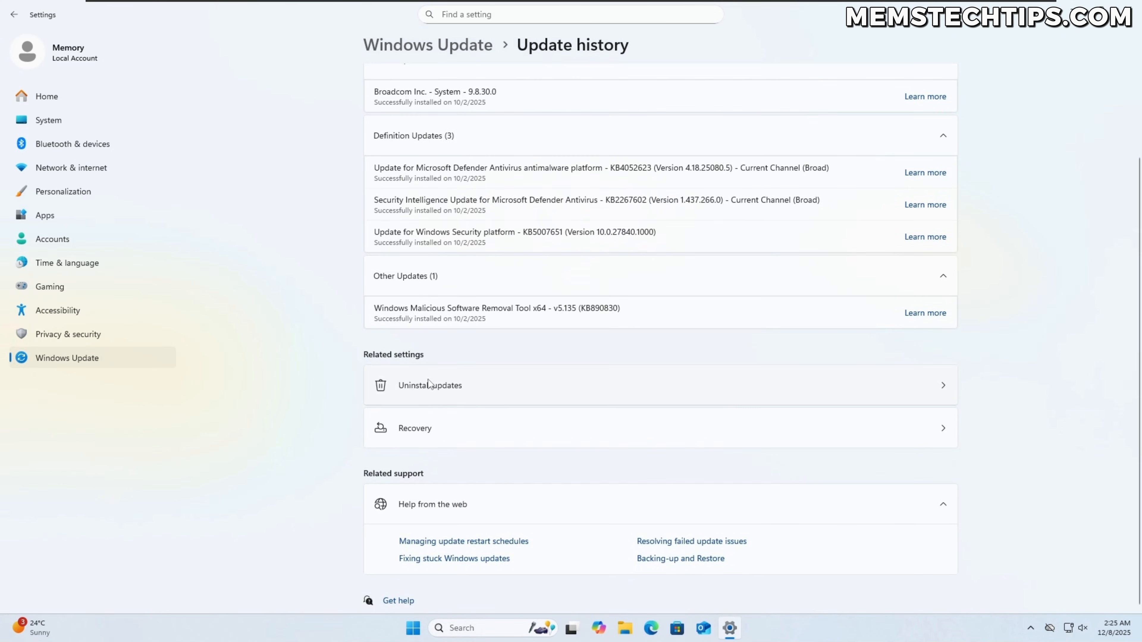
pyautogui.click(429, 385)
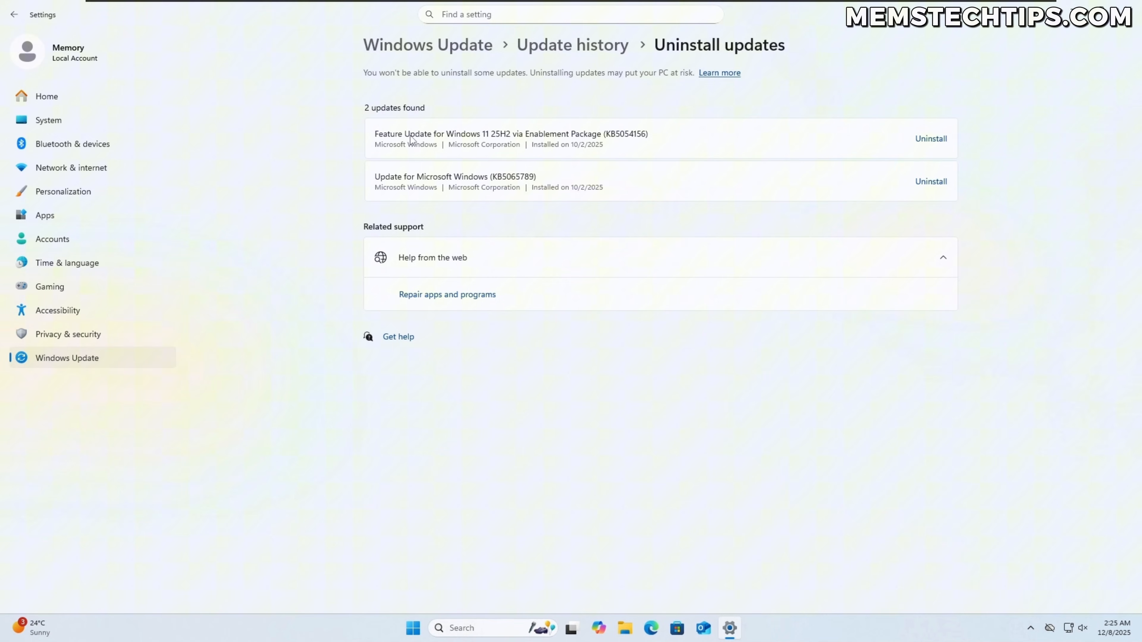
pyautogui.moveTo(487, 146)
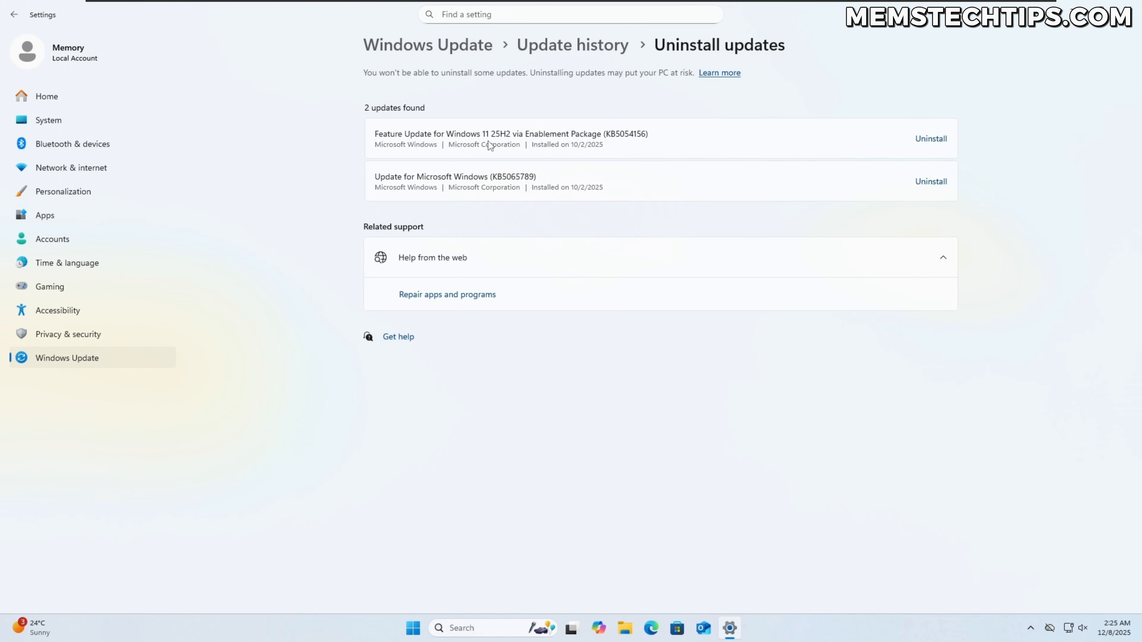
pyautogui.moveTo(498, 184)
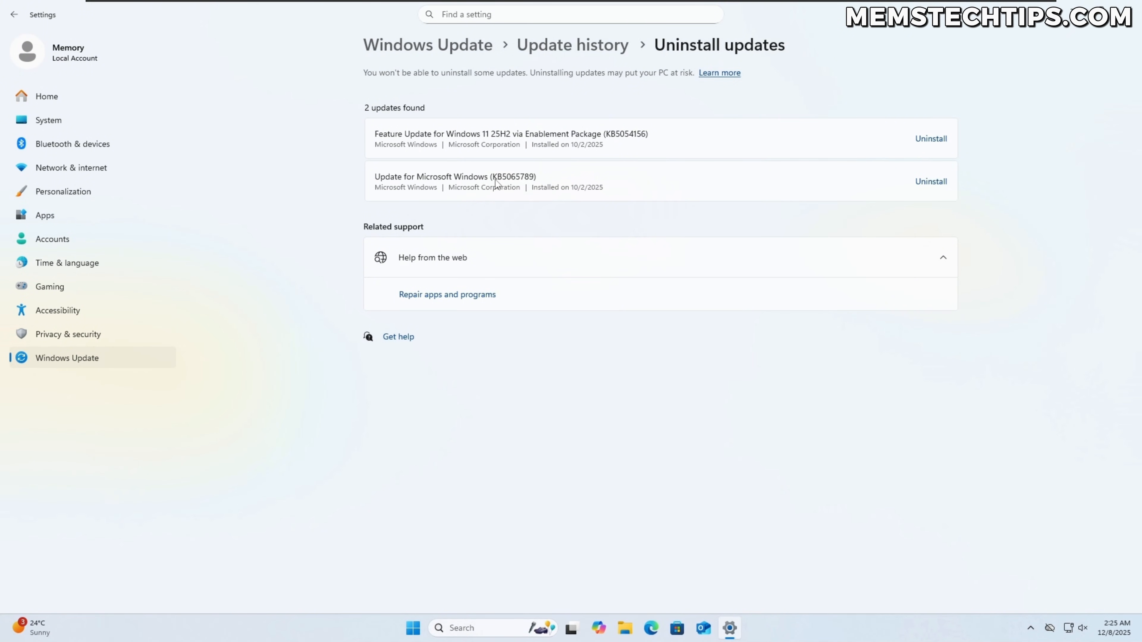
pyautogui.moveTo(515, 200)
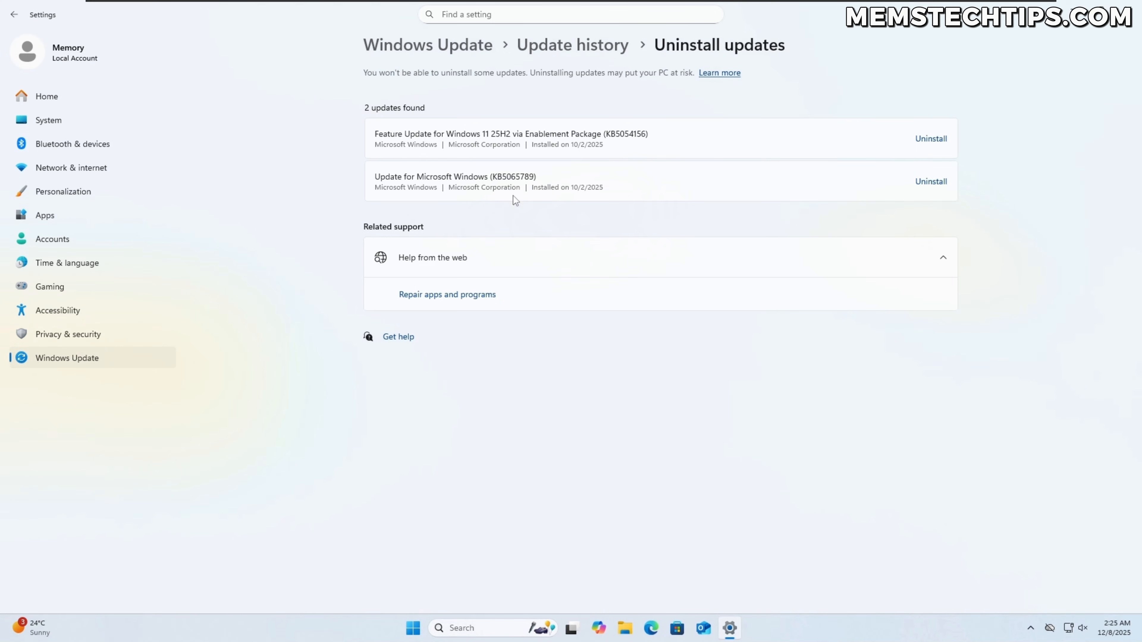
pyautogui.moveTo(931, 139)
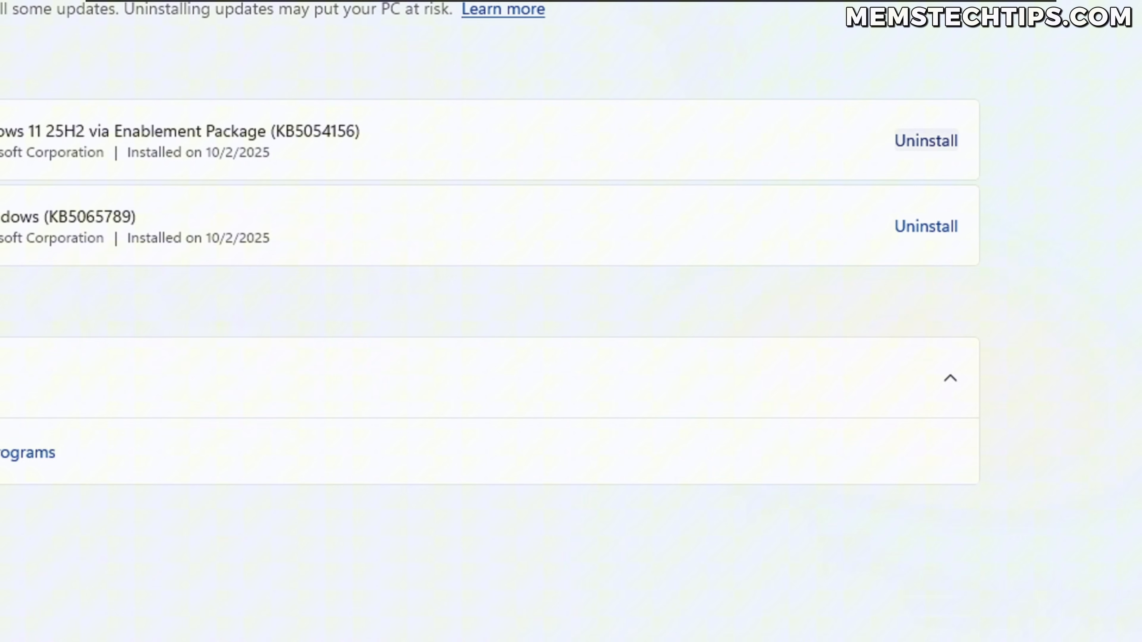
# - Uninstall the 25H2 feature update KB5054156 and postpone the restart
pyautogui.click(926, 140)
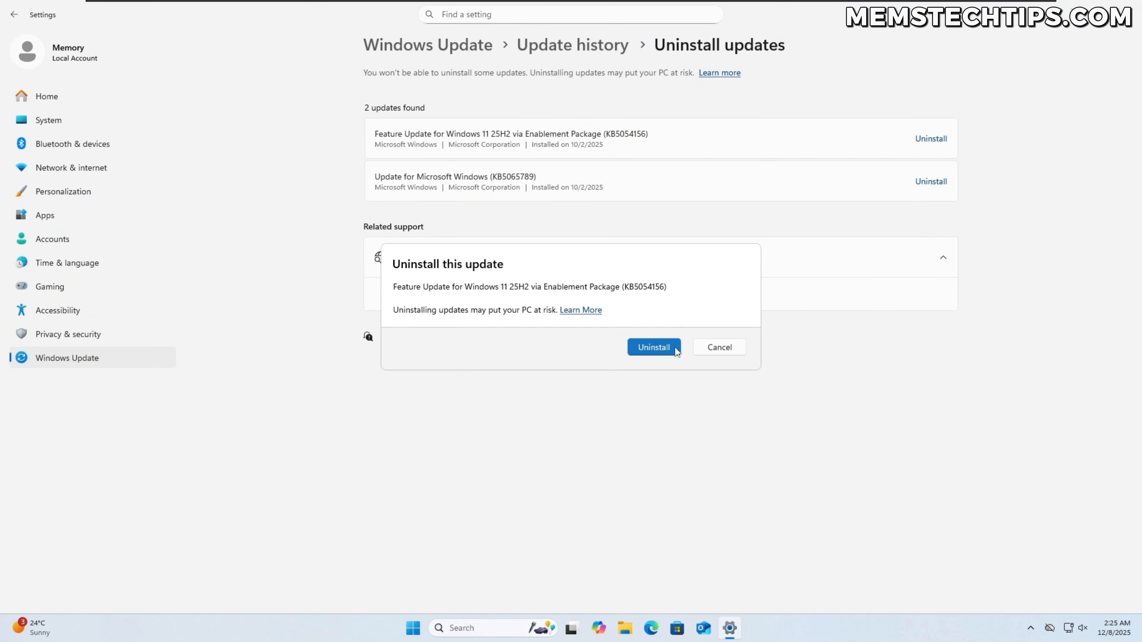
pyautogui.click(653, 347)
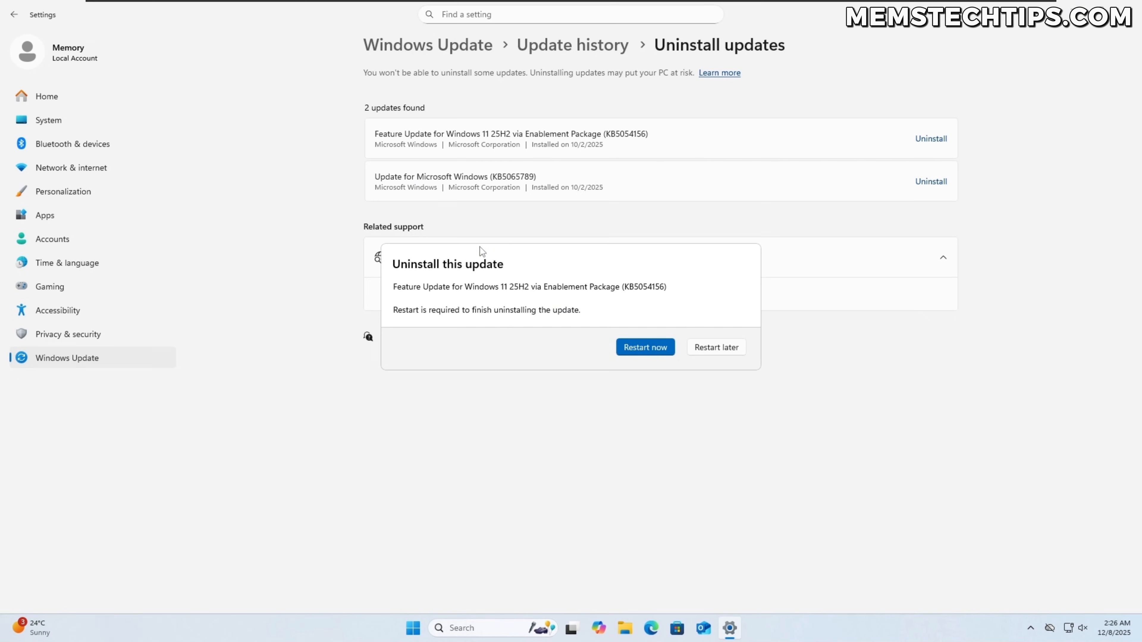
pyautogui.moveTo(554, 325)
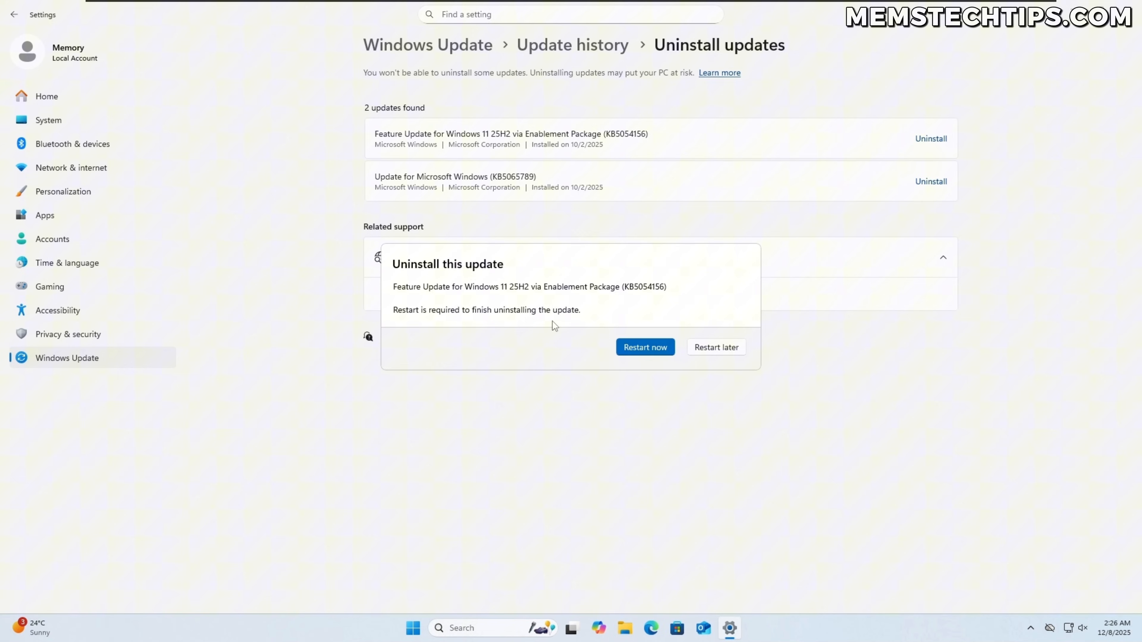
pyautogui.moveTo(754, 242)
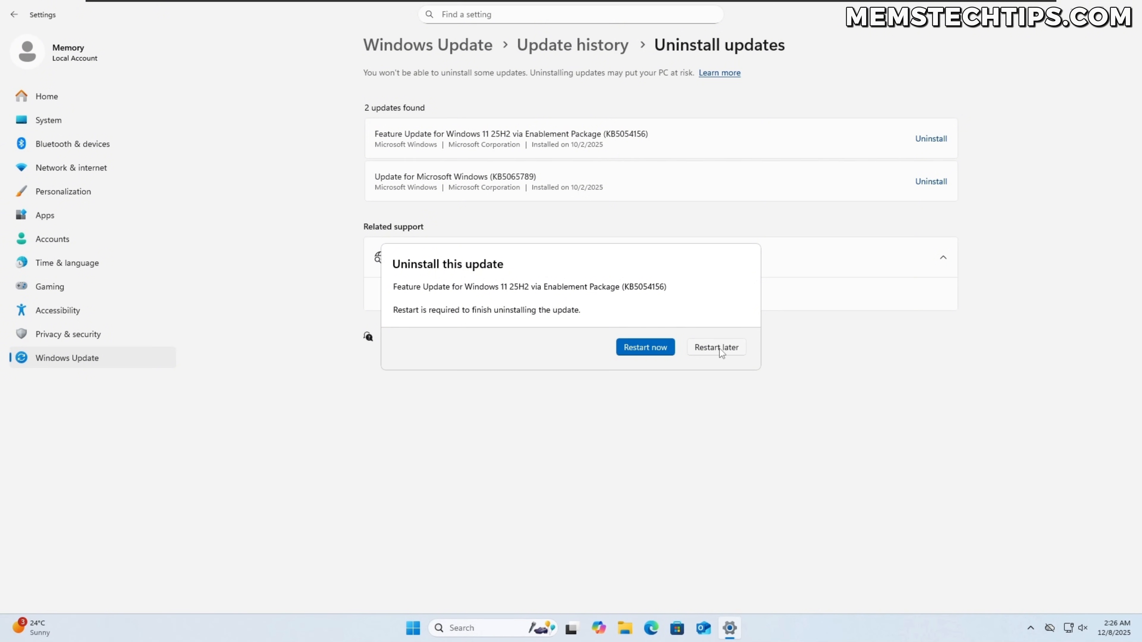
pyautogui.click(715, 347)
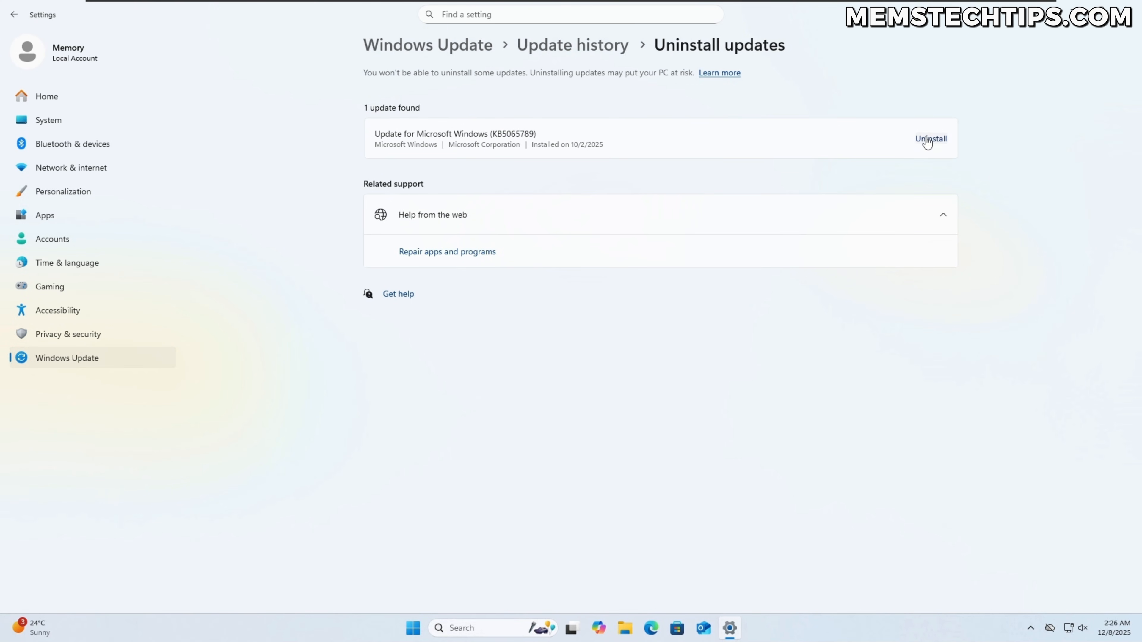
# - Uninstall update KB5065789 and restart the PC now
pyautogui.click(930, 139)
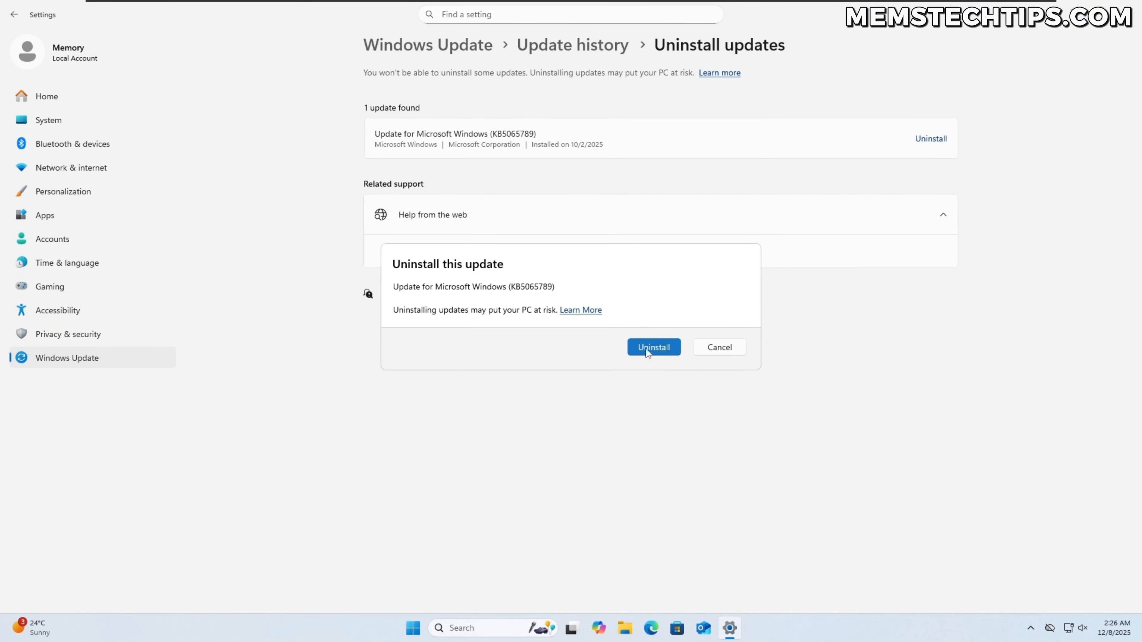
pyautogui.click(652, 347)
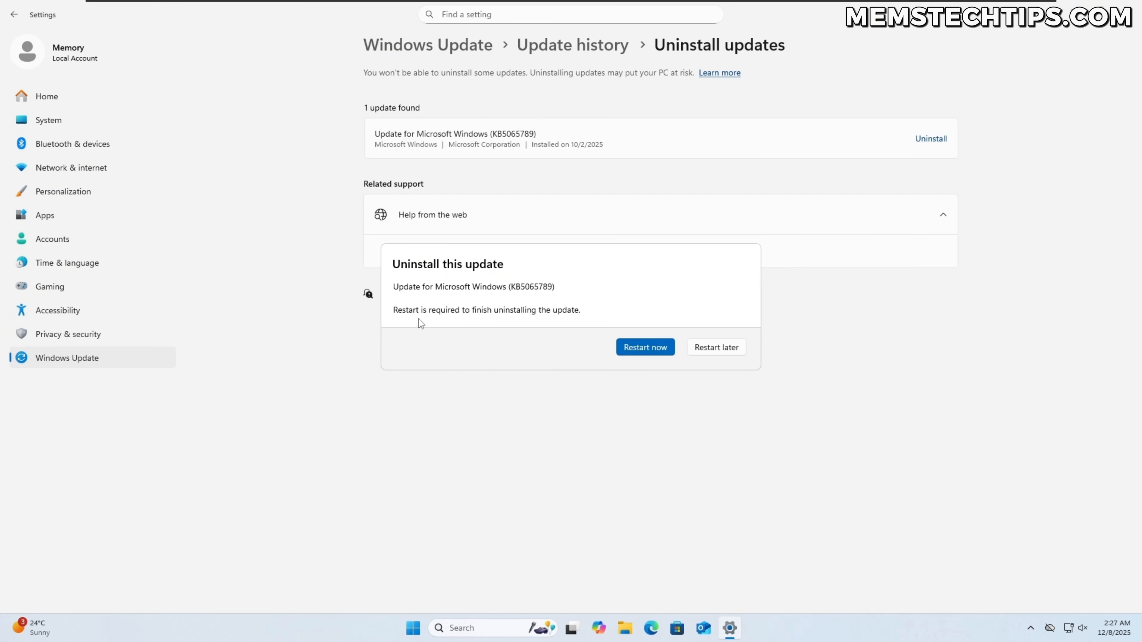
pyautogui.moveTo(574, 329)
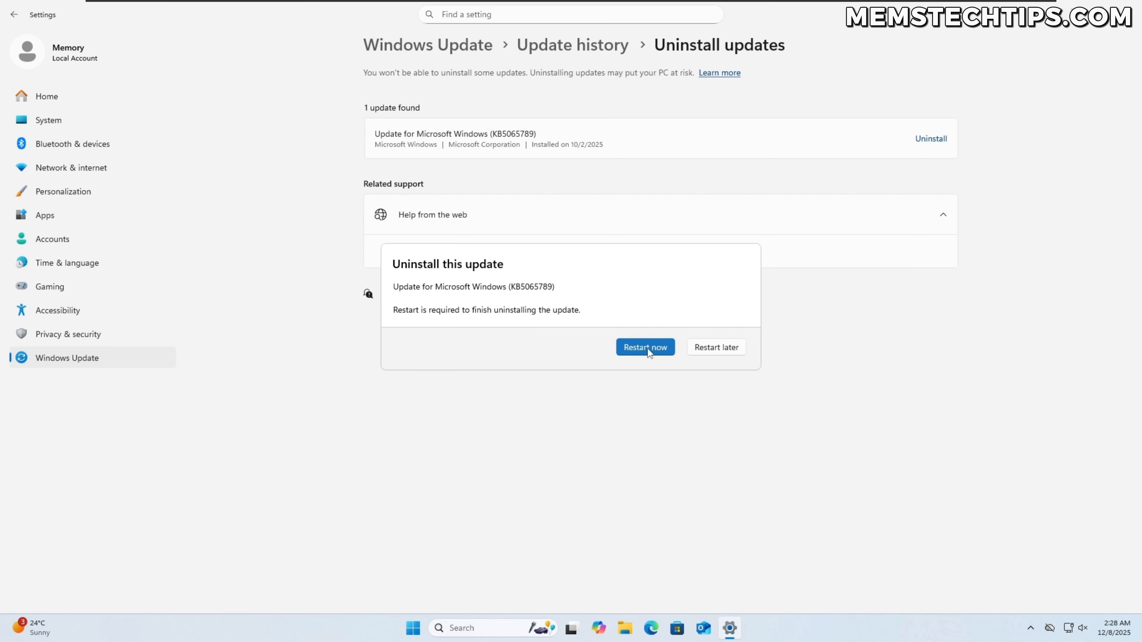
pyautogui.click(645, 347)
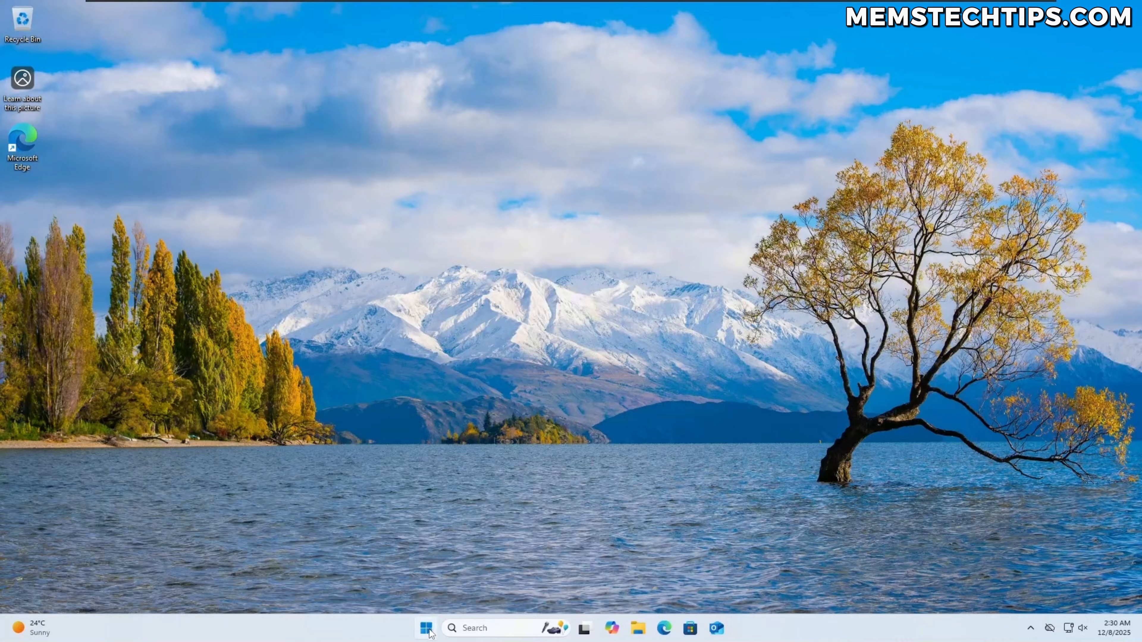
# - Reopen Settings and check the uninstallable updates list, which now shows only KB5065789
pyautogui.click(425, 628)
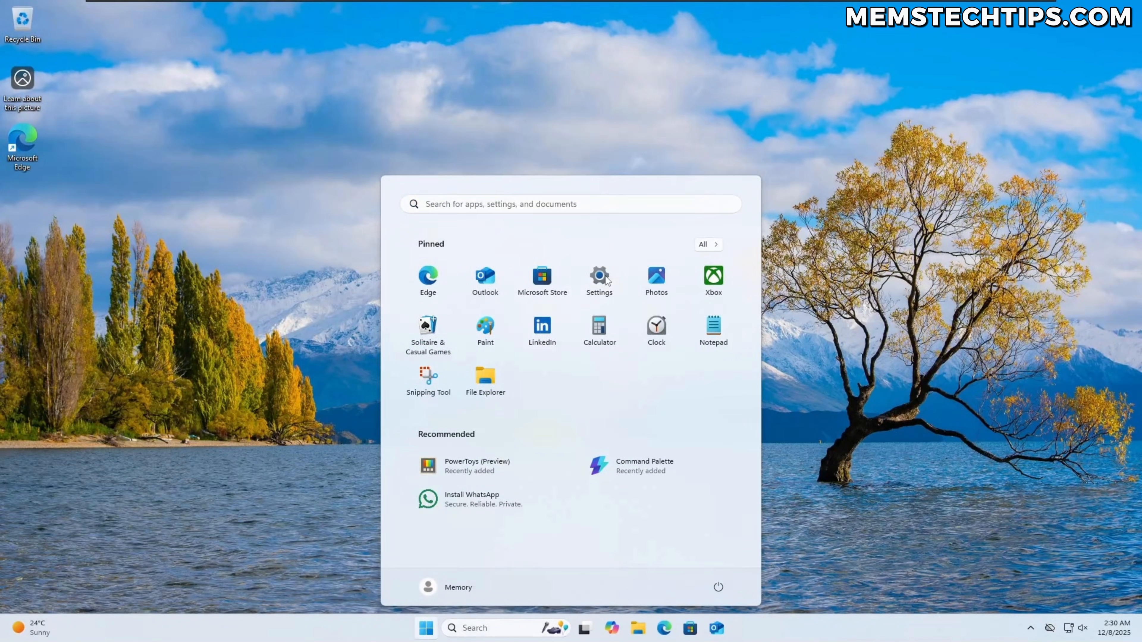
pyautogui.click(599, 280)
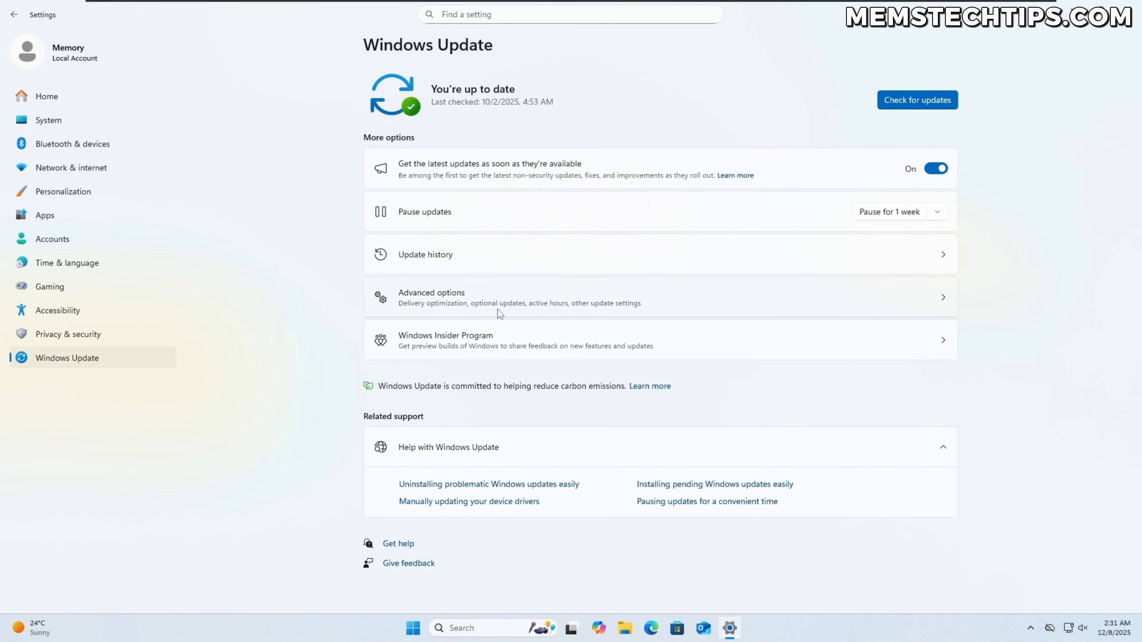
pyautogui.click(425, 254)
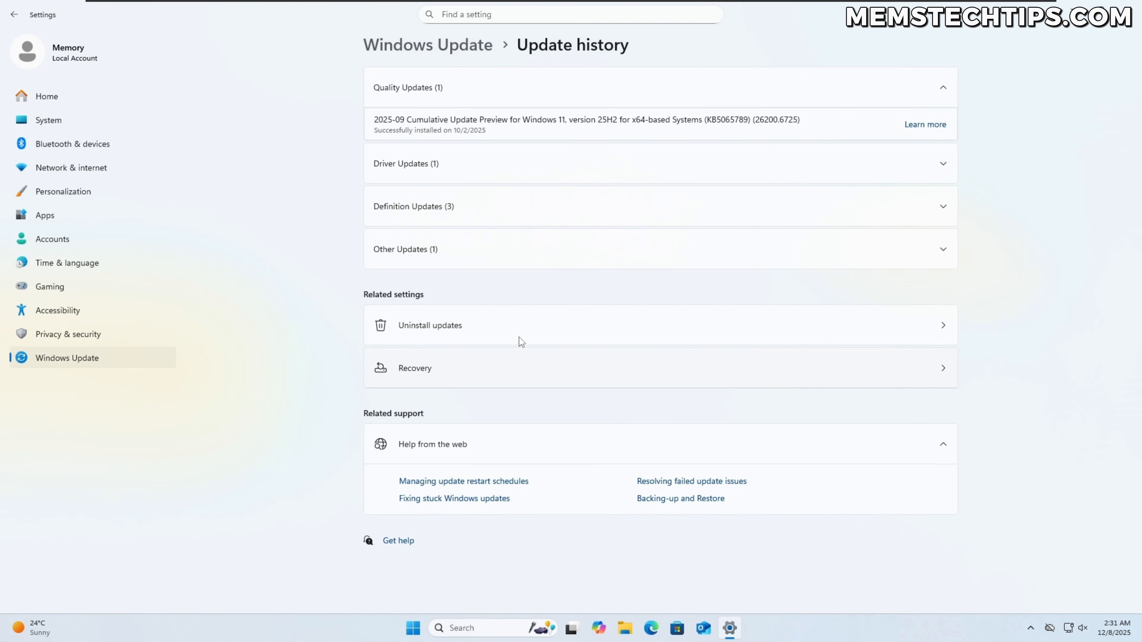
pyautogui.click(429, 325)
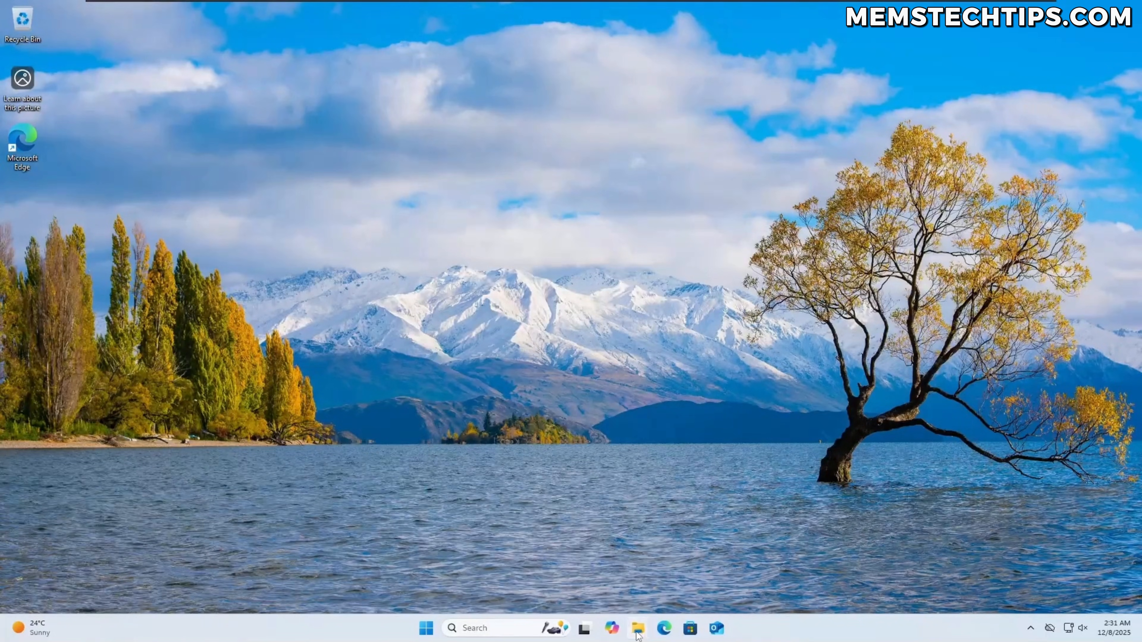
# - Browse to C:\Windows in File Explorer and locate the SoftwareDistribution folder
pyautogui.click(637, 628)
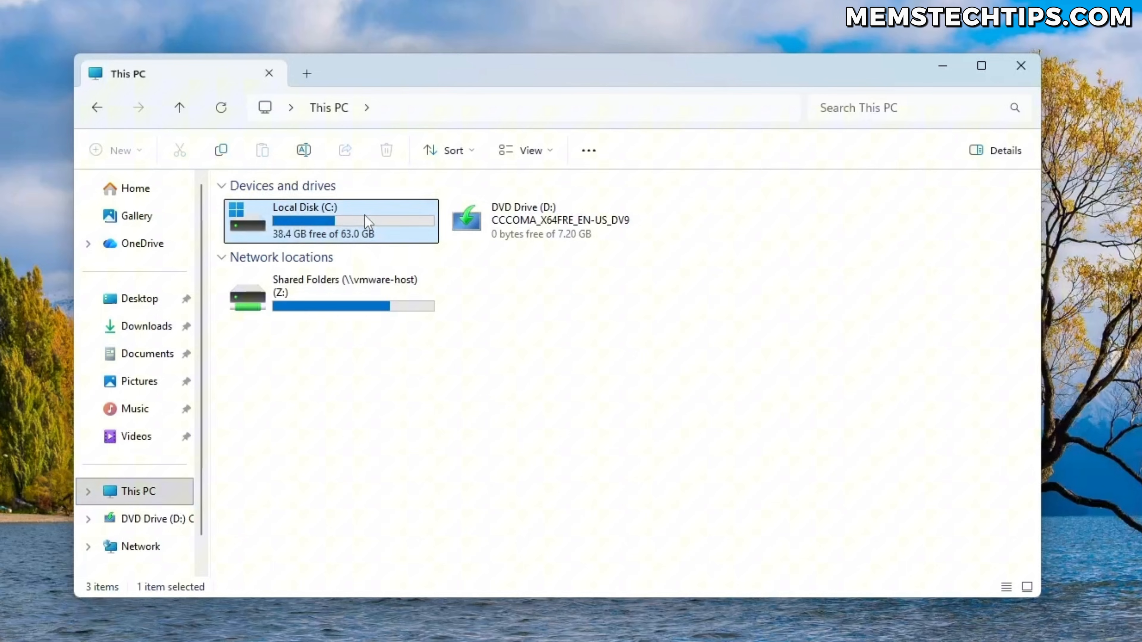
pyautogui.doubleClick(328, 221)
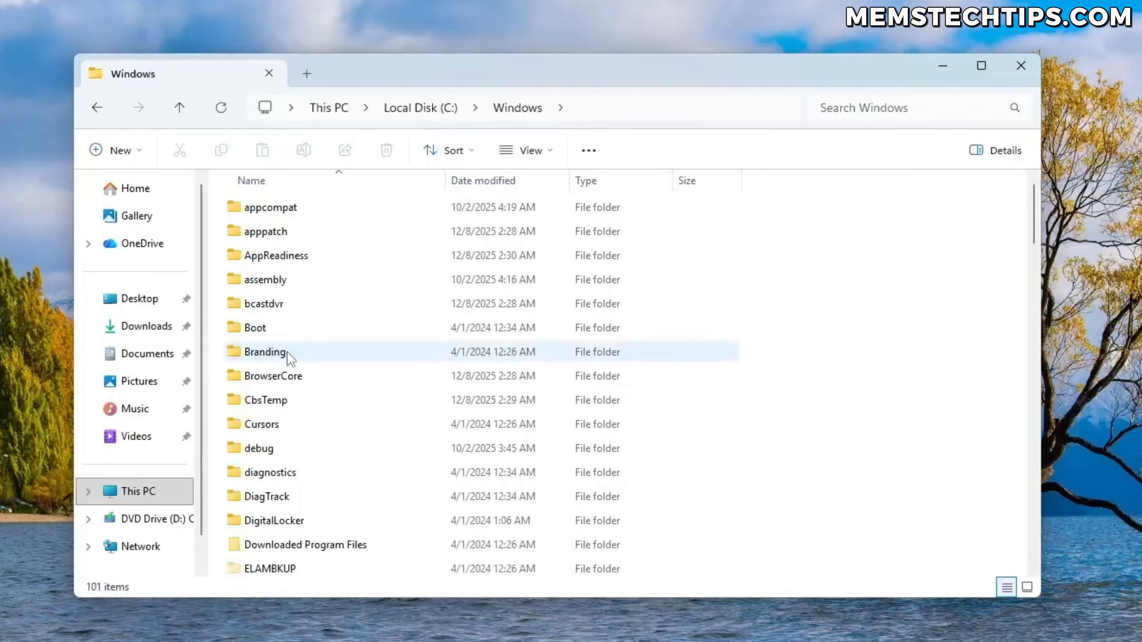
pyautogui.click(260, 424)
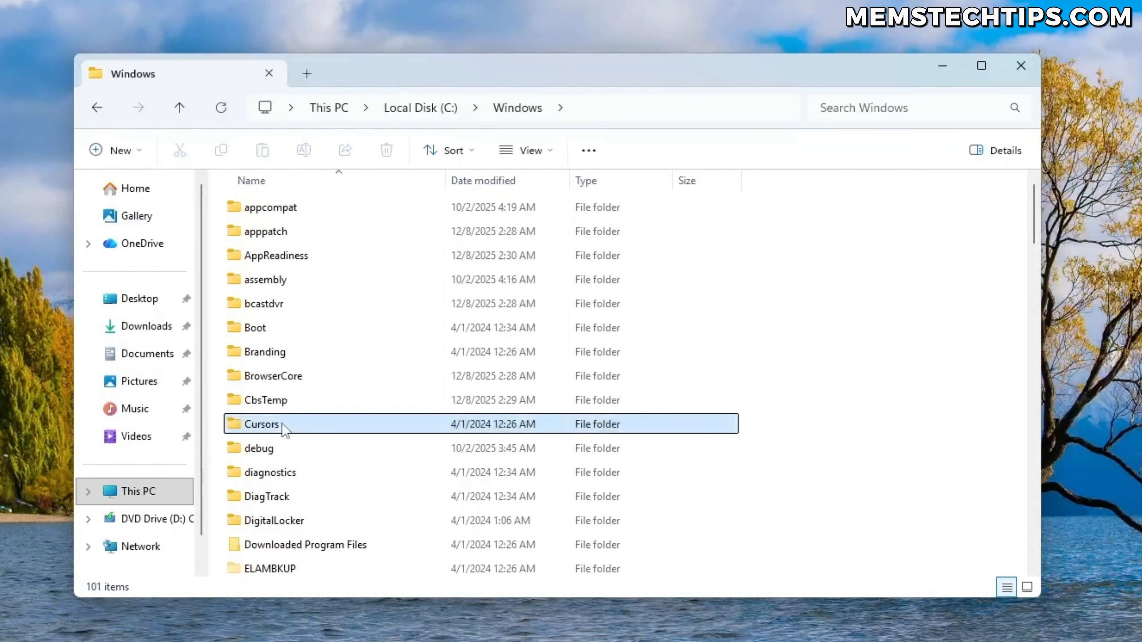
pyautogui.scroll(-3)
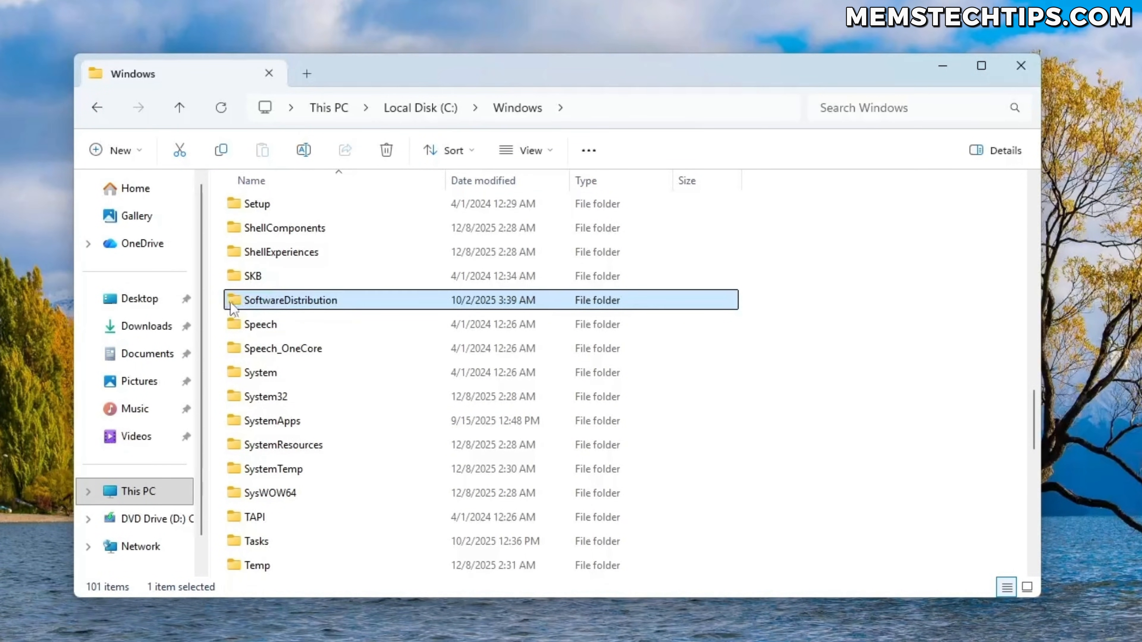
pyautogui.moveTo(304, 306)
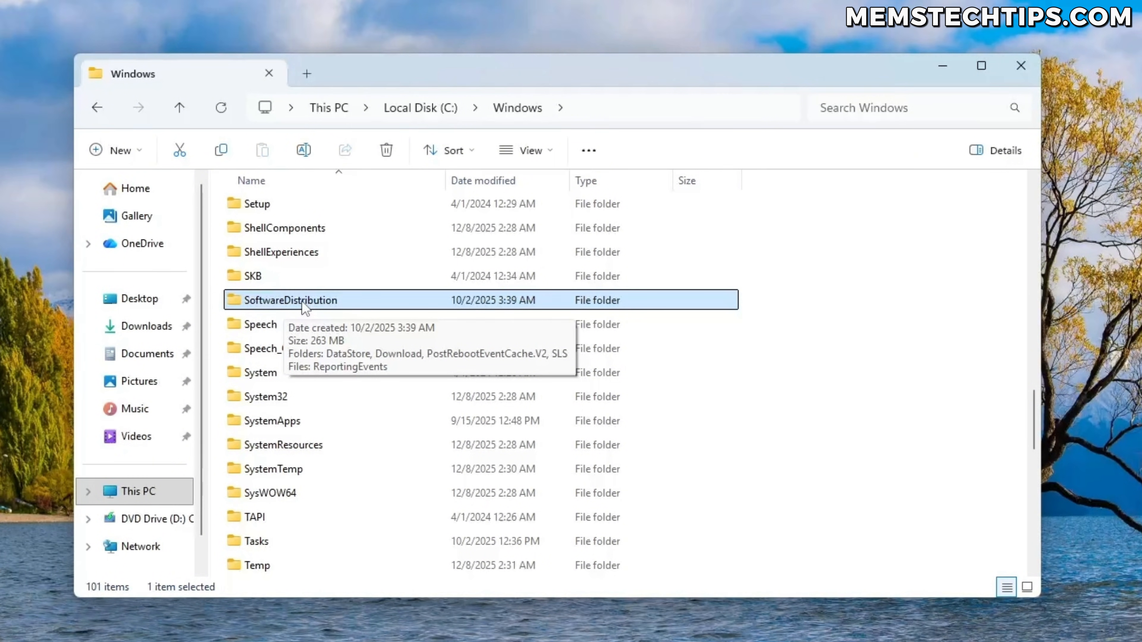
pyautogui.doubleClick(290, 299)
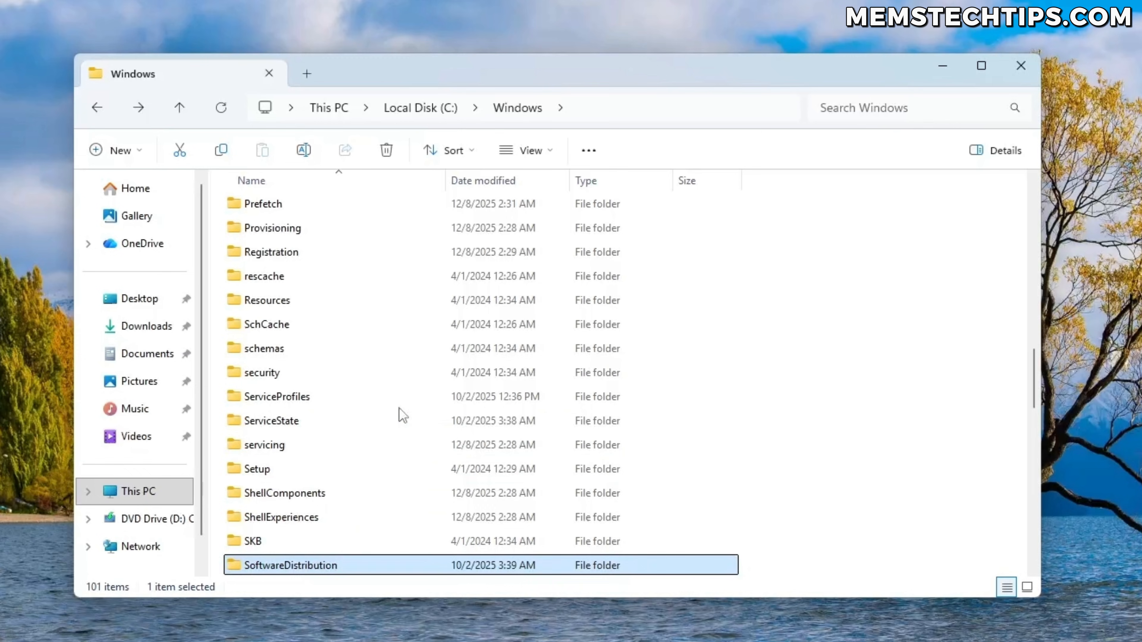
pyautogui.scroll(-3)
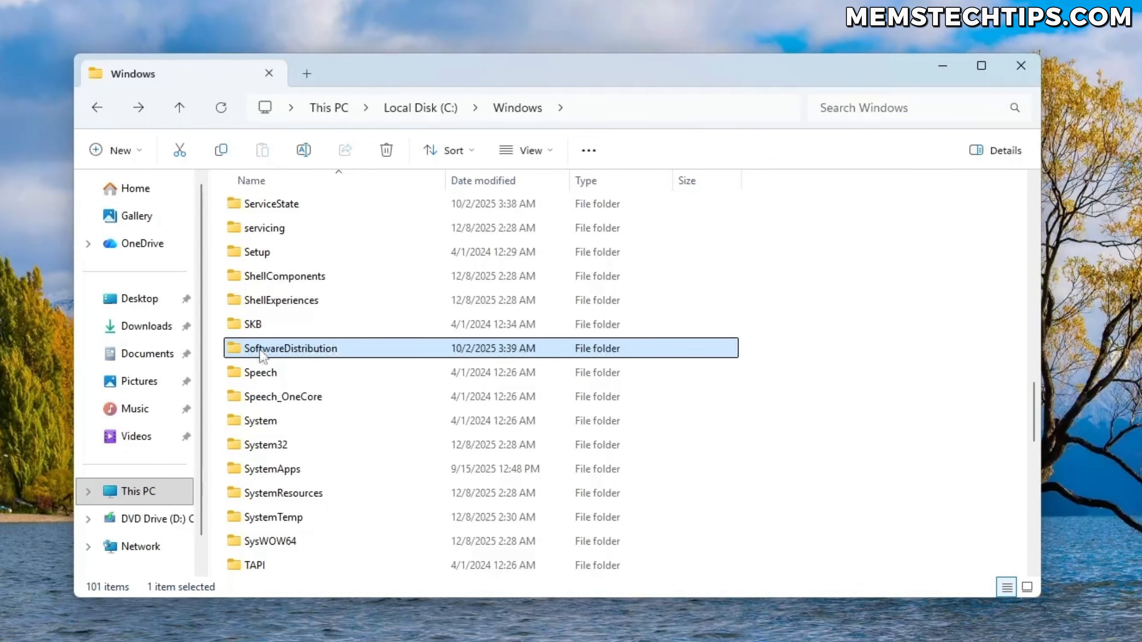
pyautogui.moveTo(905, 375)
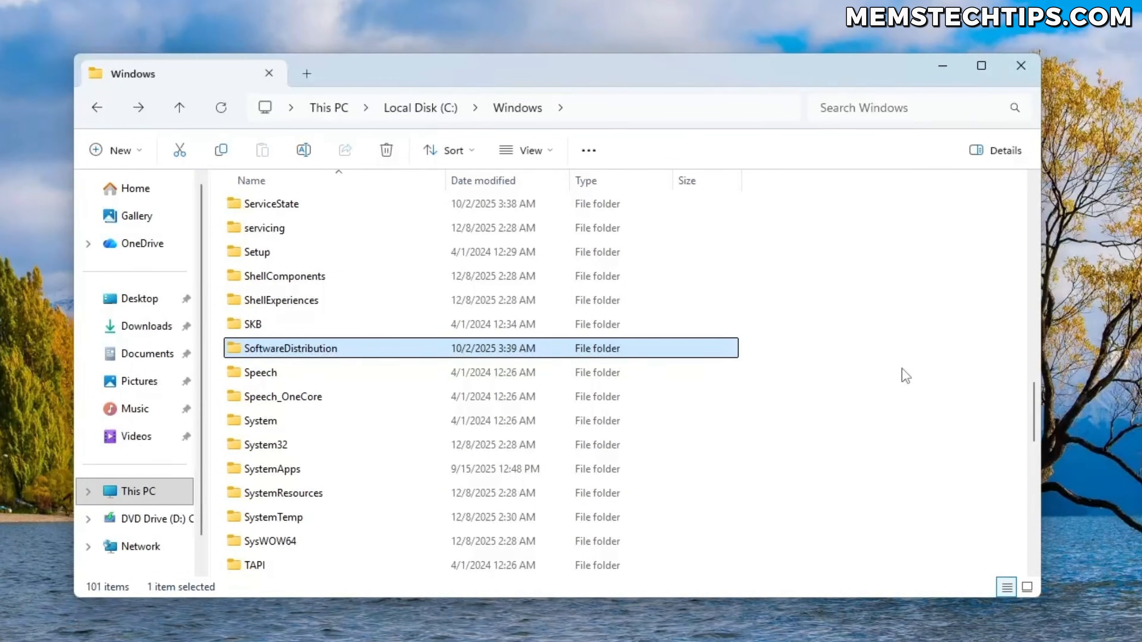
# - Permanently delete SoftwareDistribution with admin permission until the ReportingEvents file-in-use warning blocks it
pyautogui.click(386, 150)
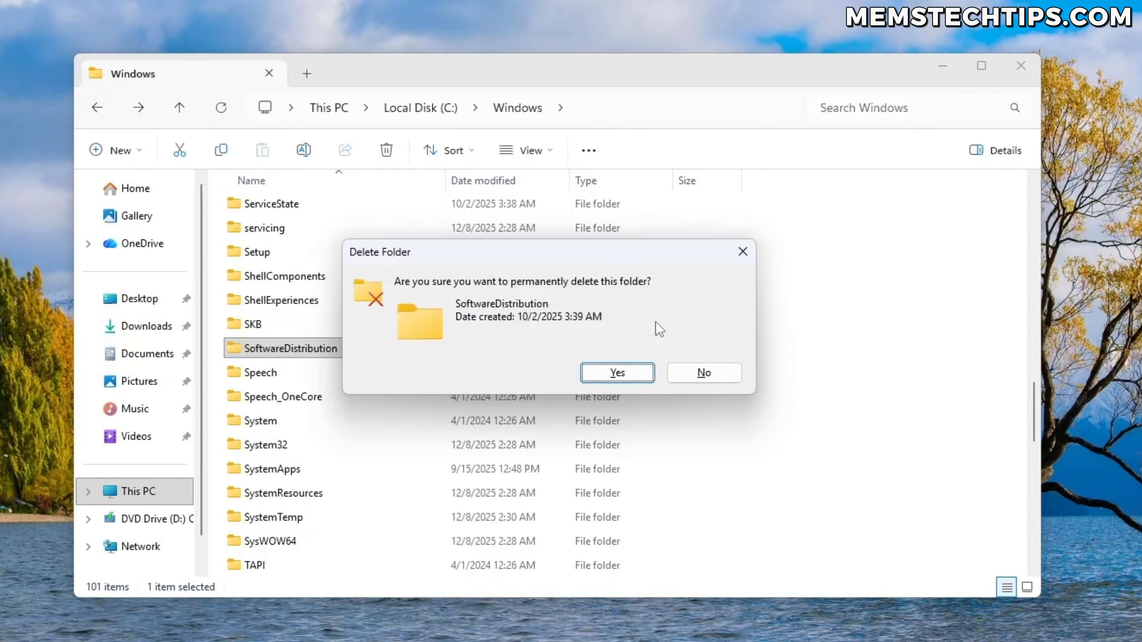
pyautogui.moveTo(507, 329)
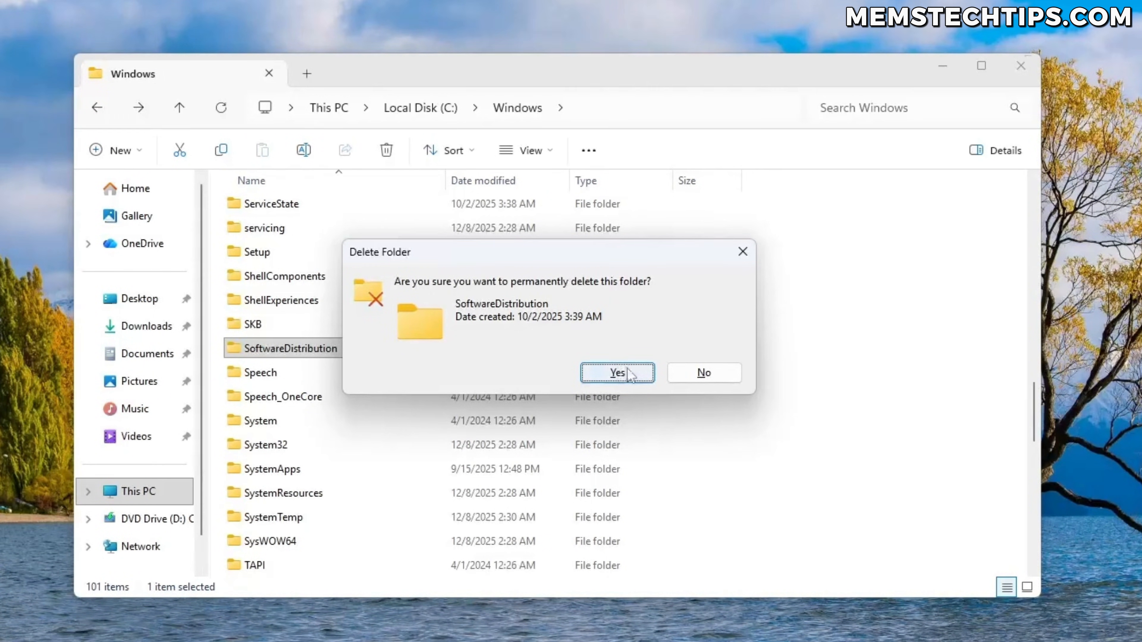
pyautogui.click(617, 372)
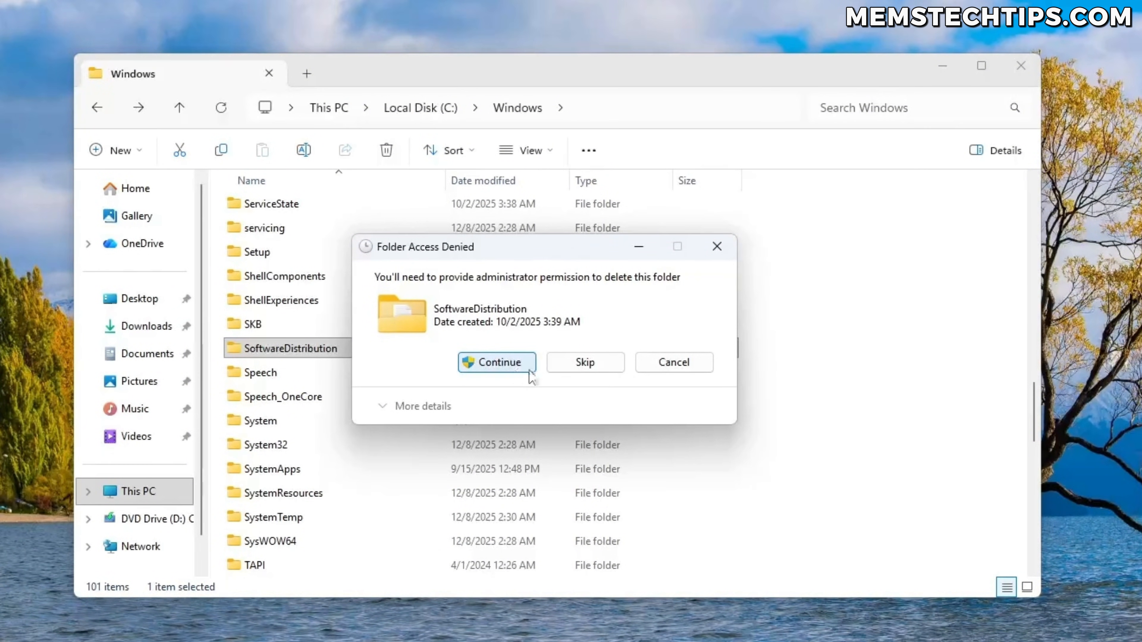
pyautogui.click(496, 362)
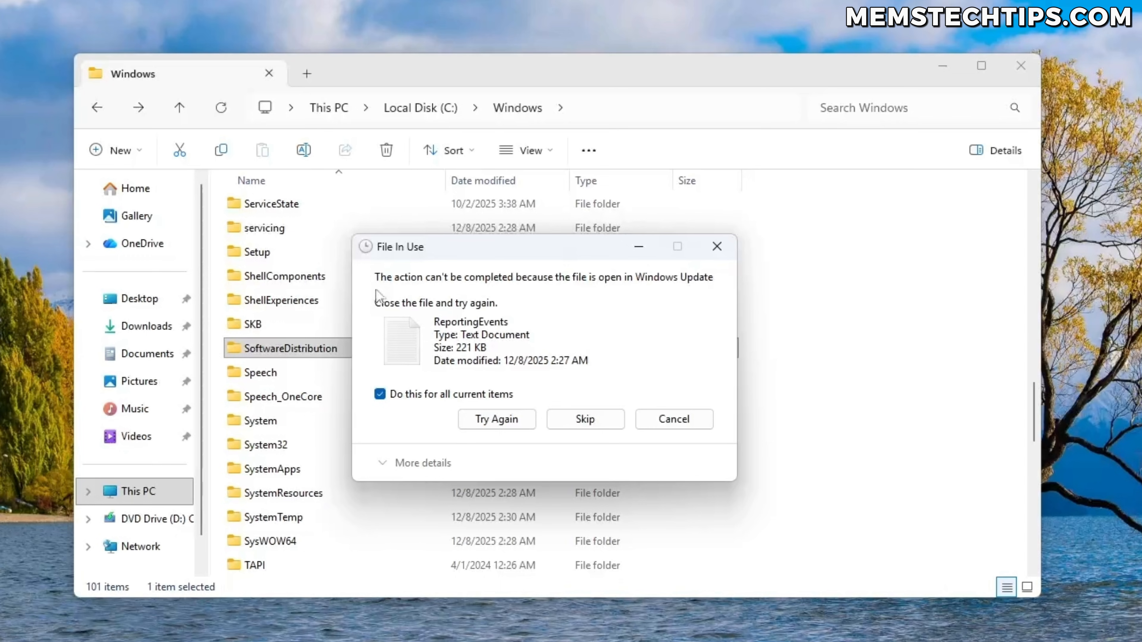
pyautogui.moveTo(641, 295)
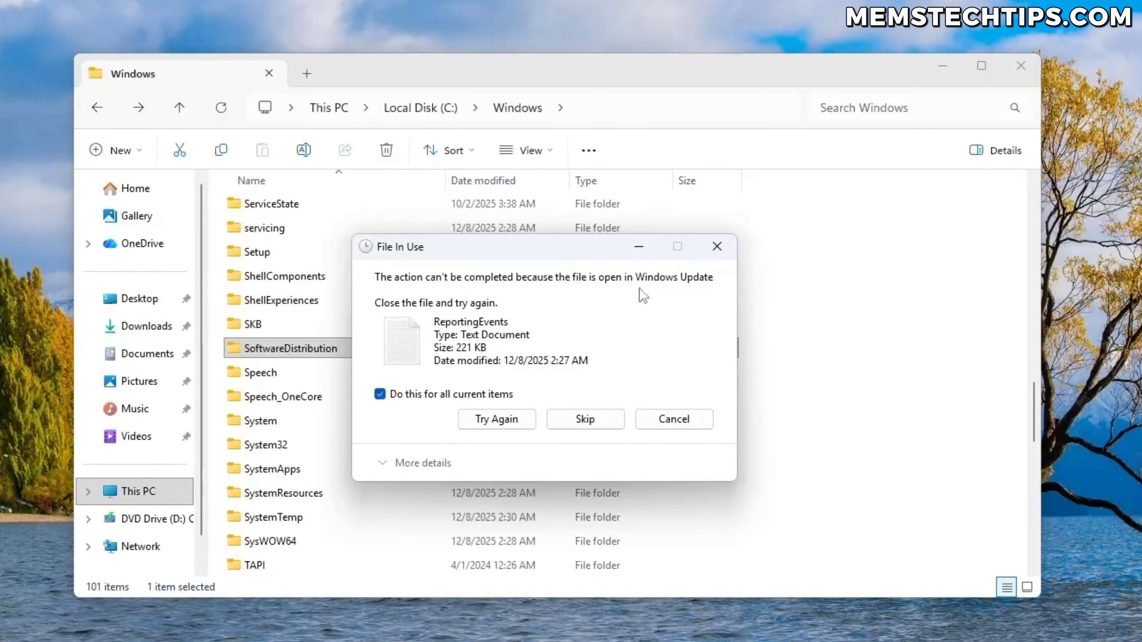
pyautogui.moveTo(678, 292)
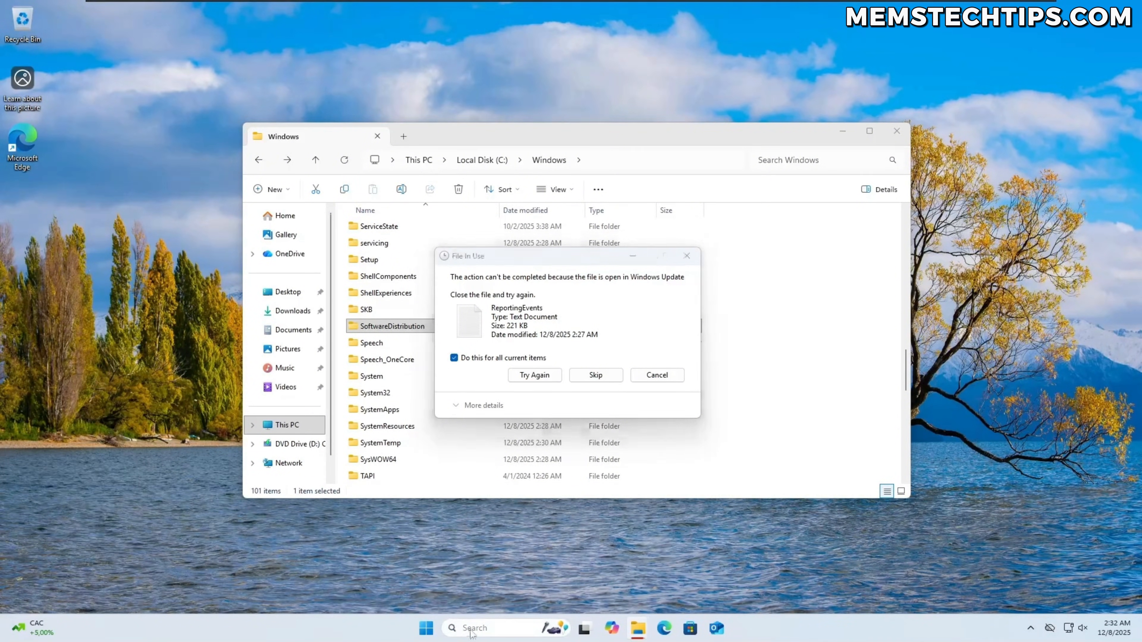
# - Find the Windows Update service in Services and stop it
pyautogui.write('service')
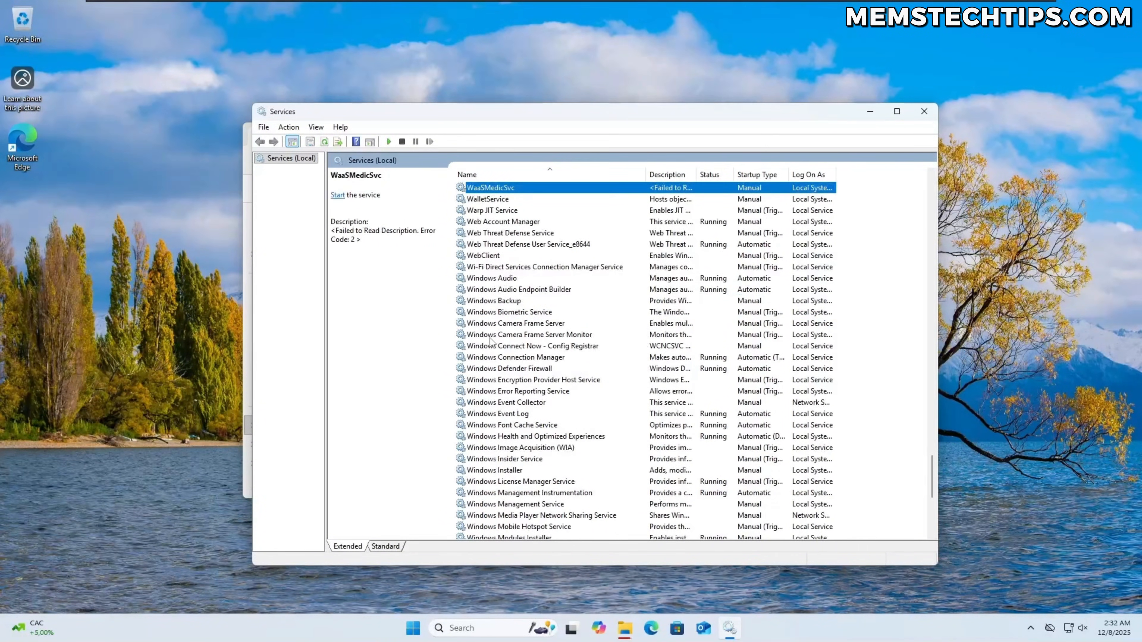
pyautogui.scroll(-3)
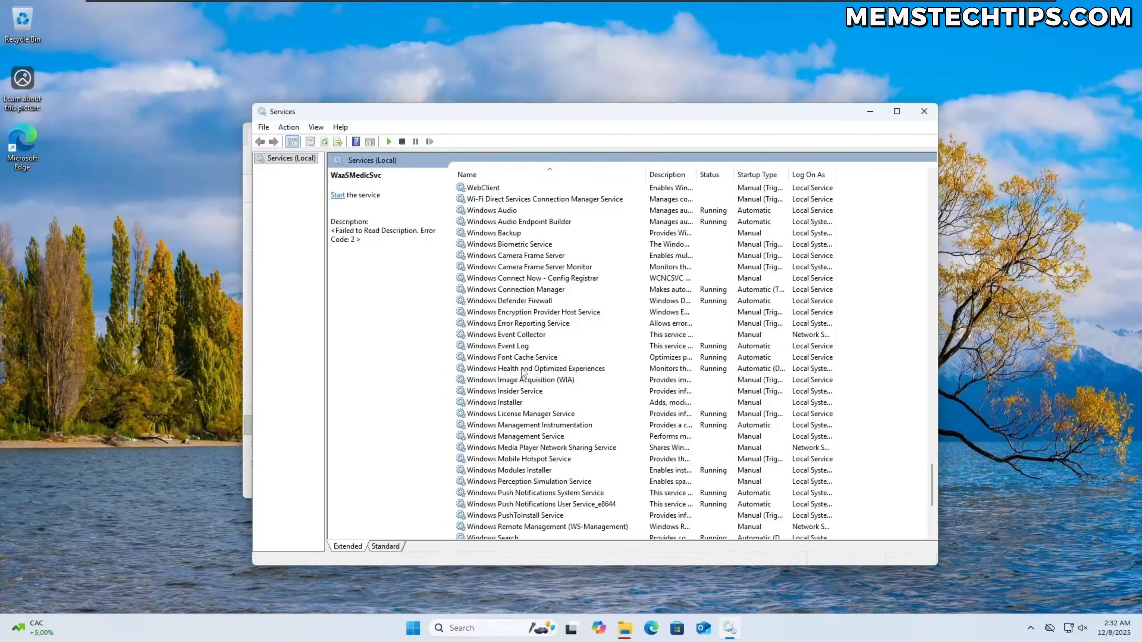
pyautogui.click(494, 435)
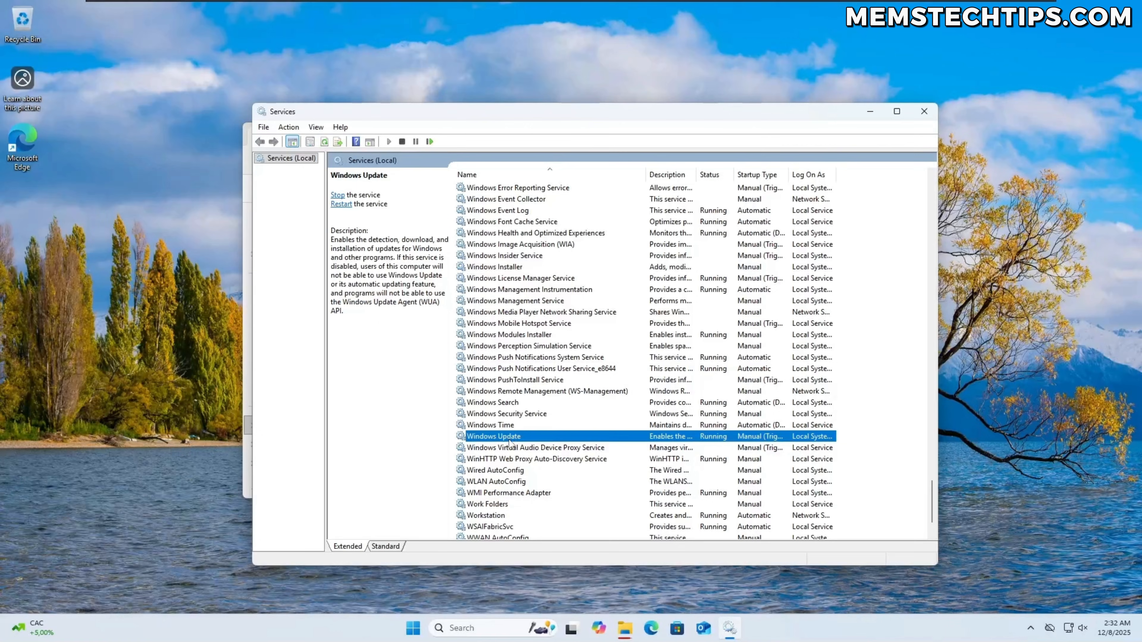
pyautogui.moveTo(720, 450)
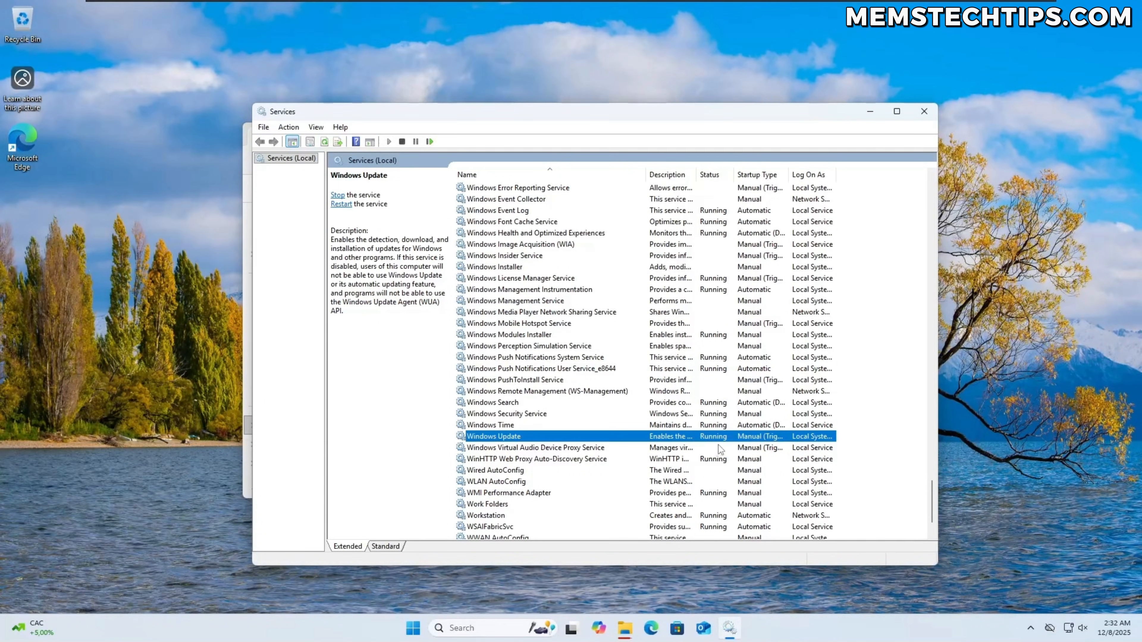
pyautogui.rightClick(494, 436)
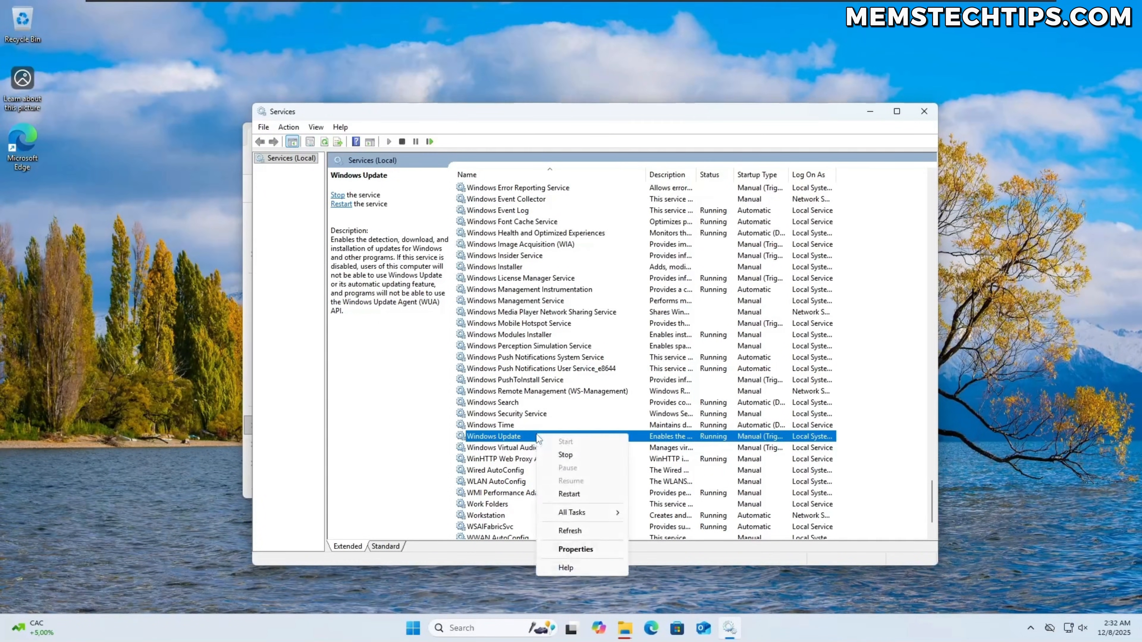
pyautogui.click(565, 454)
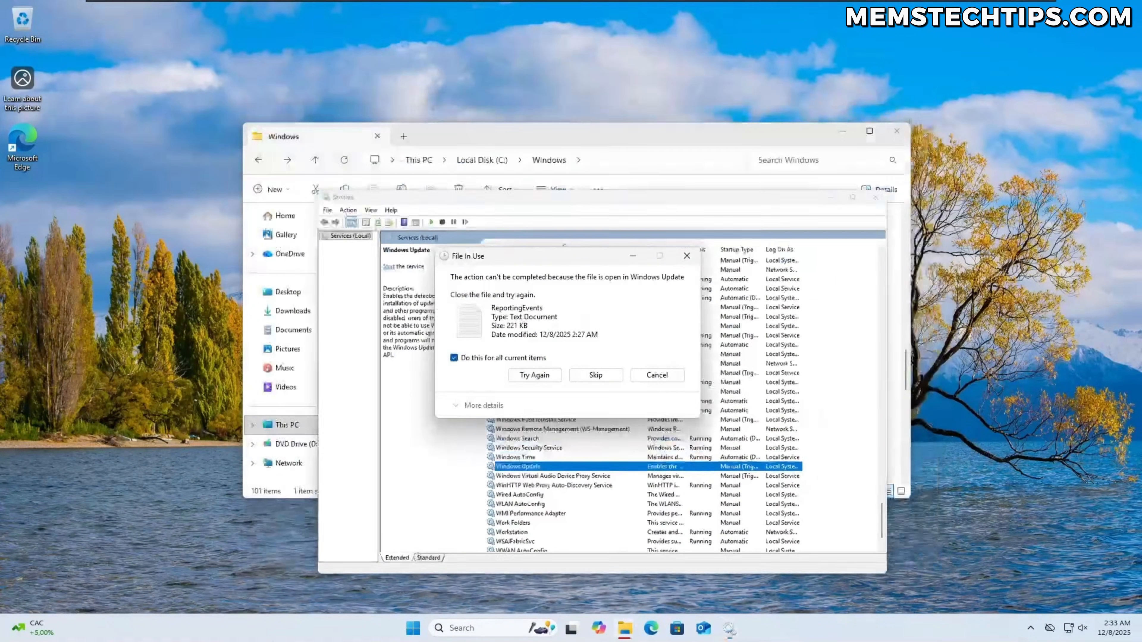
# - Retry the deletion, verify PostRebootEventCache.V2 inside SoftwareDistribution is empty, and close File Explorer
pyautogui.click(594, 374)
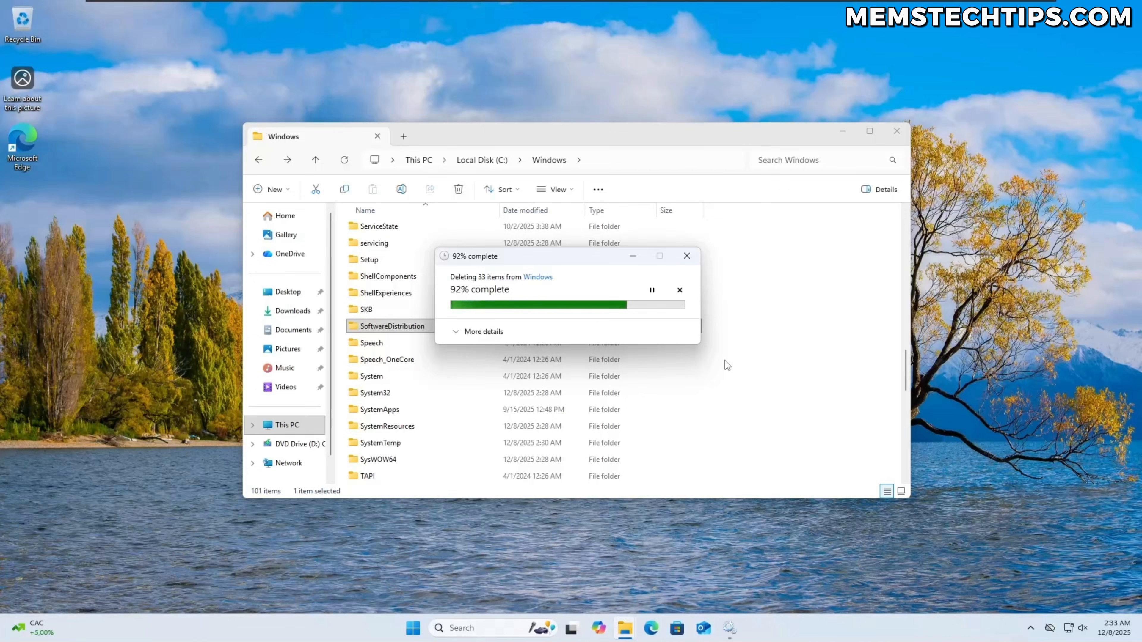
pyautogui.doubleClick(393, 326)
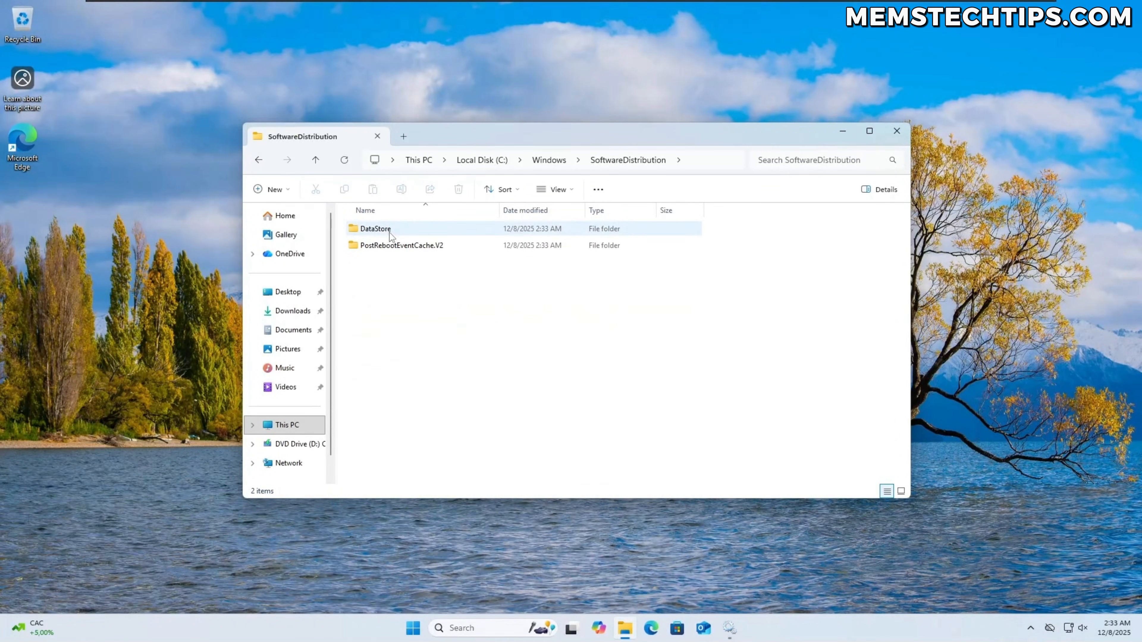
pyautogui.doubleClick(375, 228)
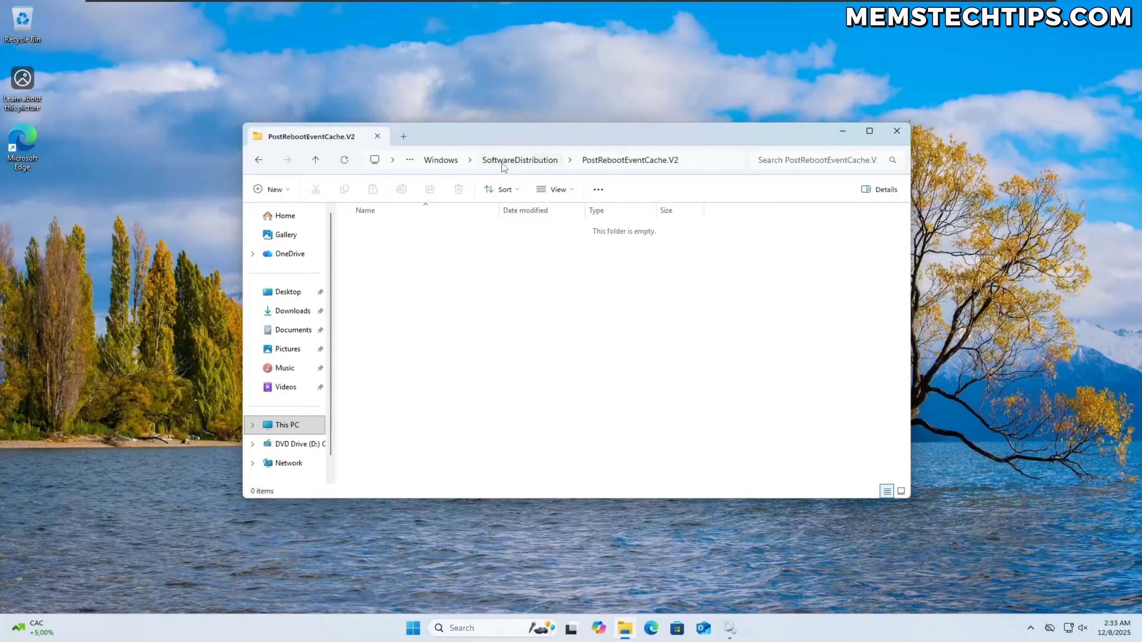
pyautogui.click(440, 159)
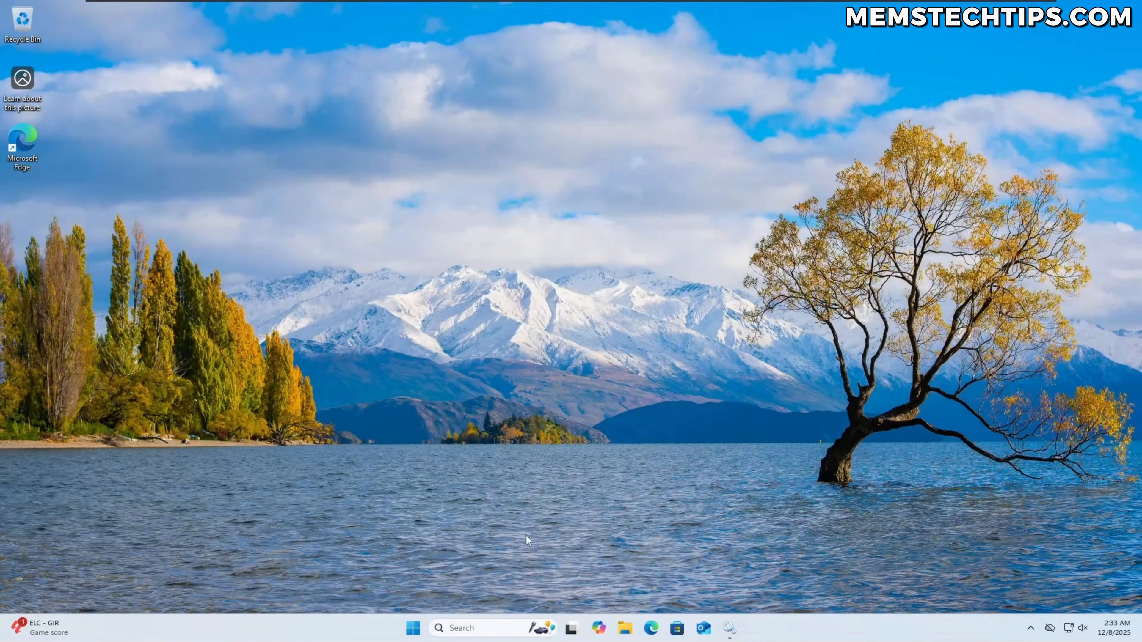
# - Pause Windows updates for one week in Settings, then extend the pause by four weeks until 1/12/2026
pyautogui.click(412, 628)
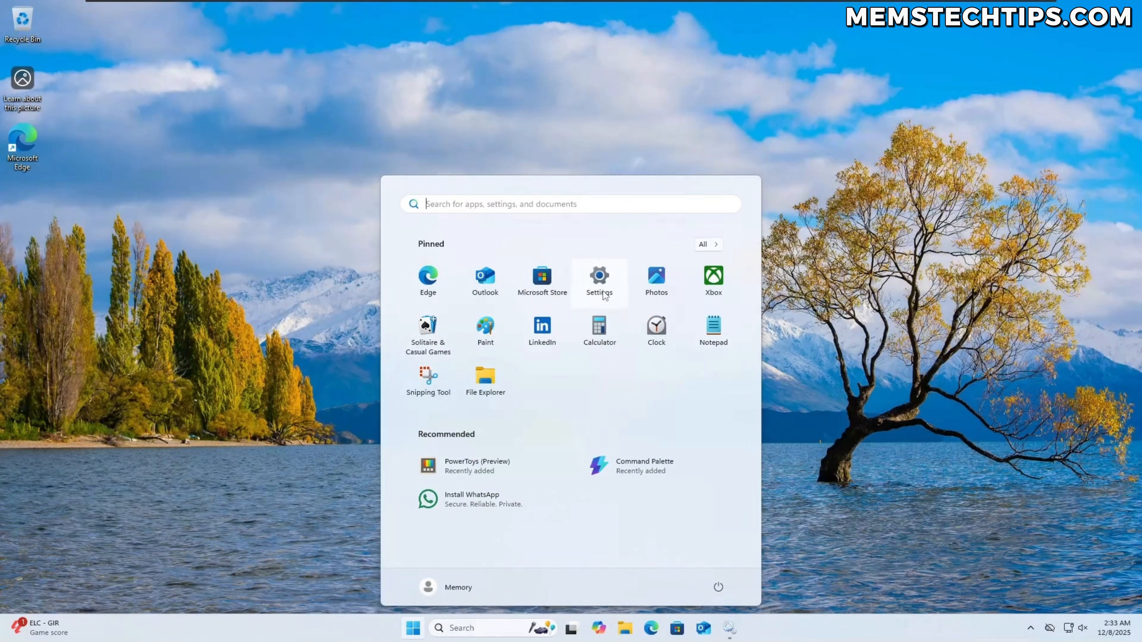
pyautogui.click(599, 280)
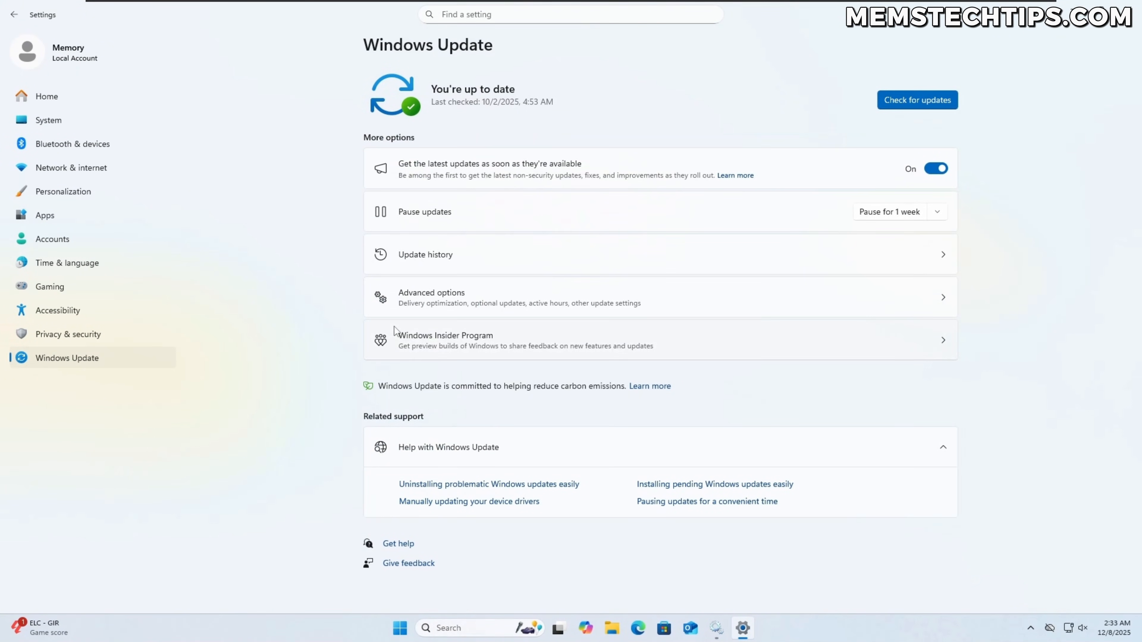
pyautogui.click(889, 211)
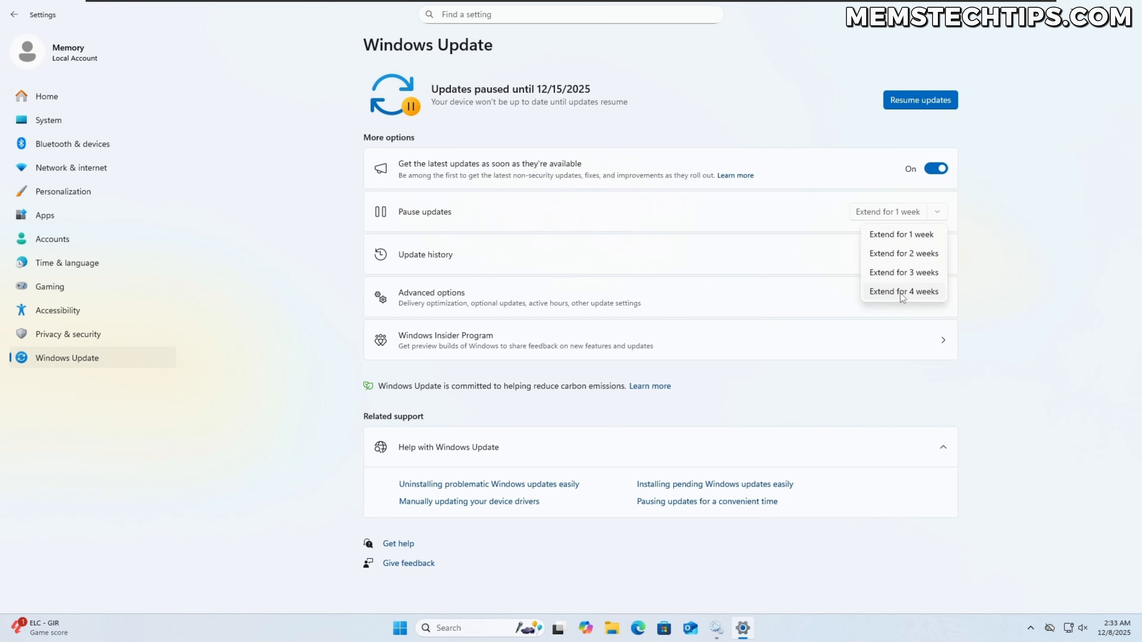
pyautogui.click(903, 291)
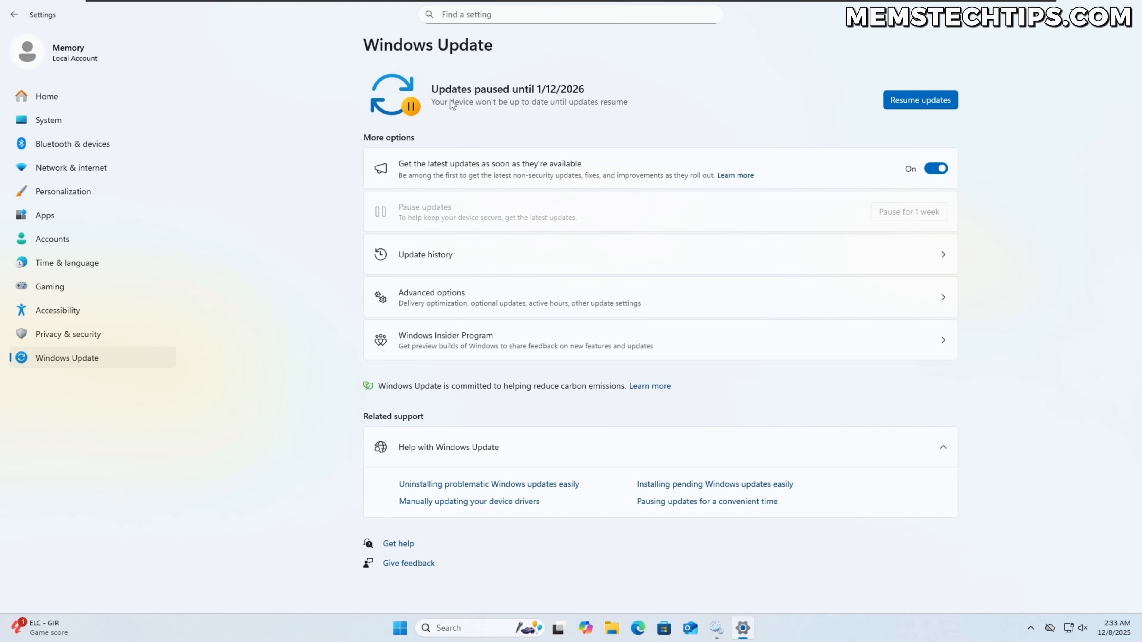
pyautogui.moveTo(576, 124)
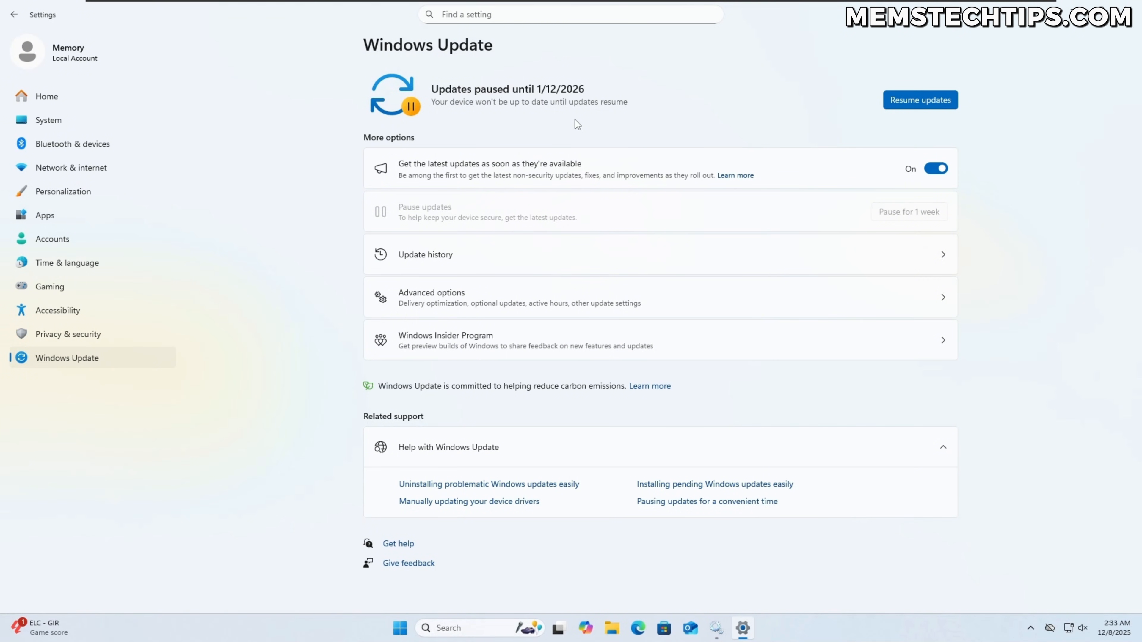
pyautogui.moveTo(432, 105)
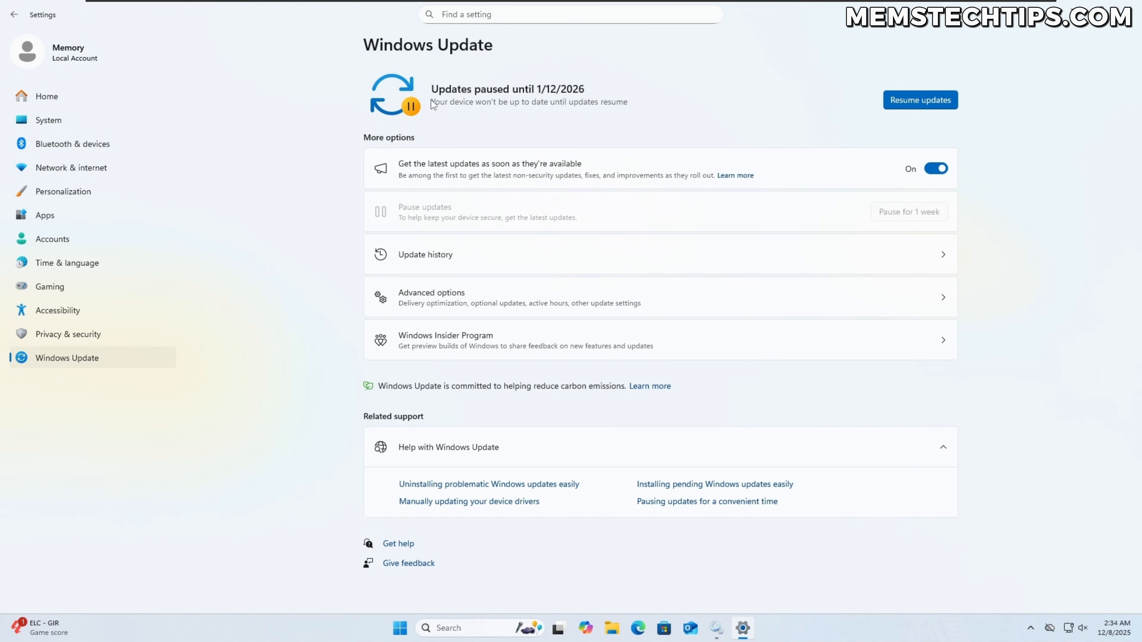
pyautogui.moveTo(586, 100)
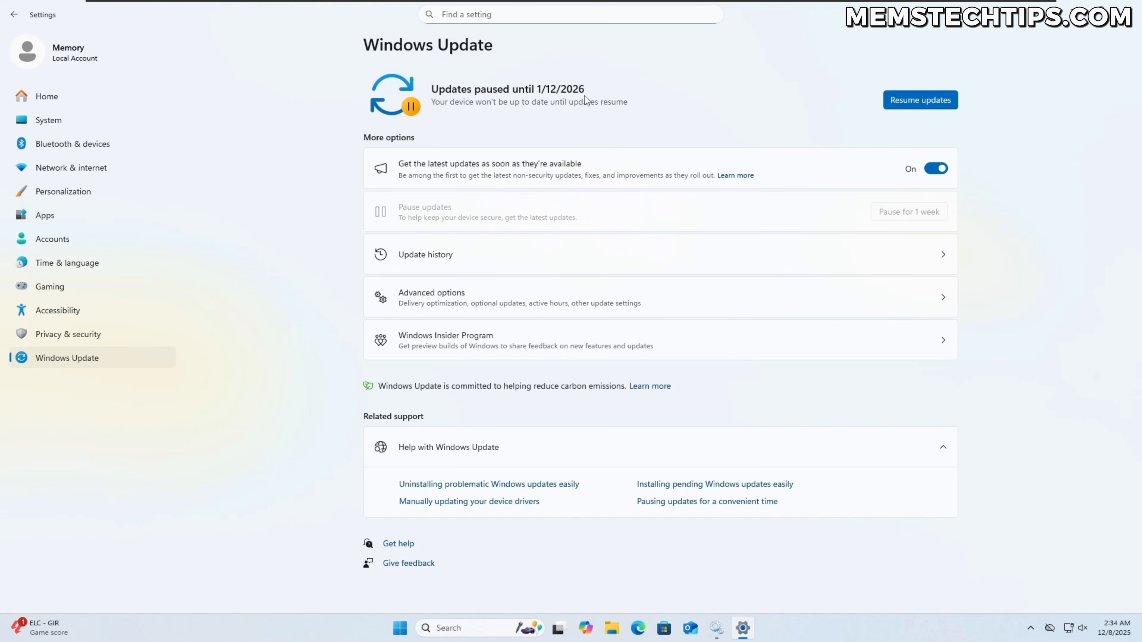
pyautogui.moveTo(671, 123)
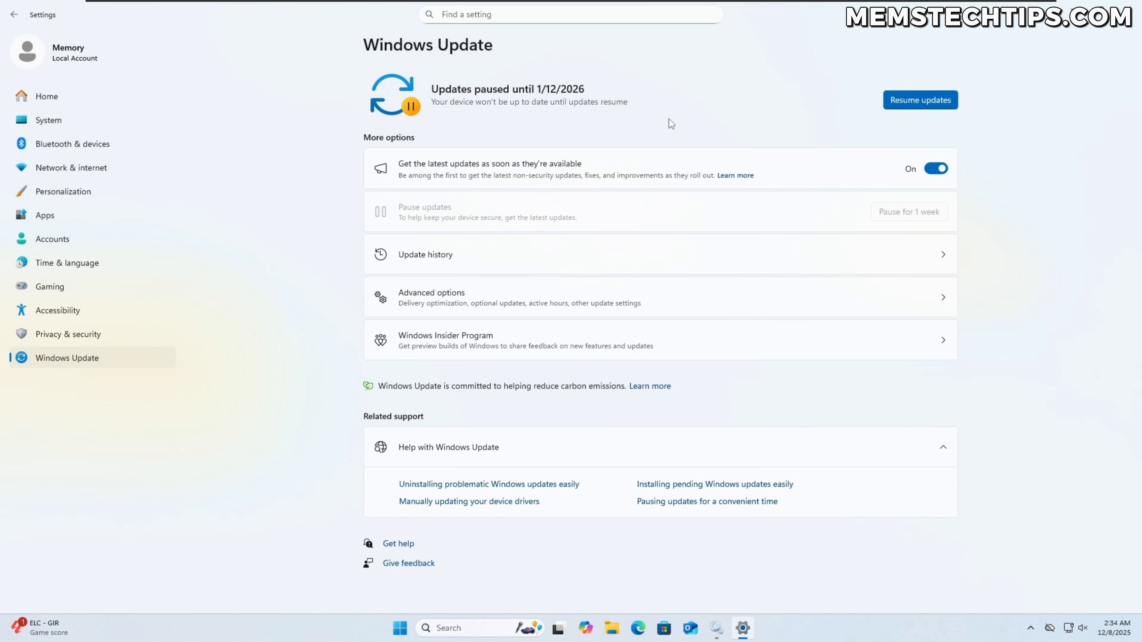
pyautogui.moveTo(557, 111)
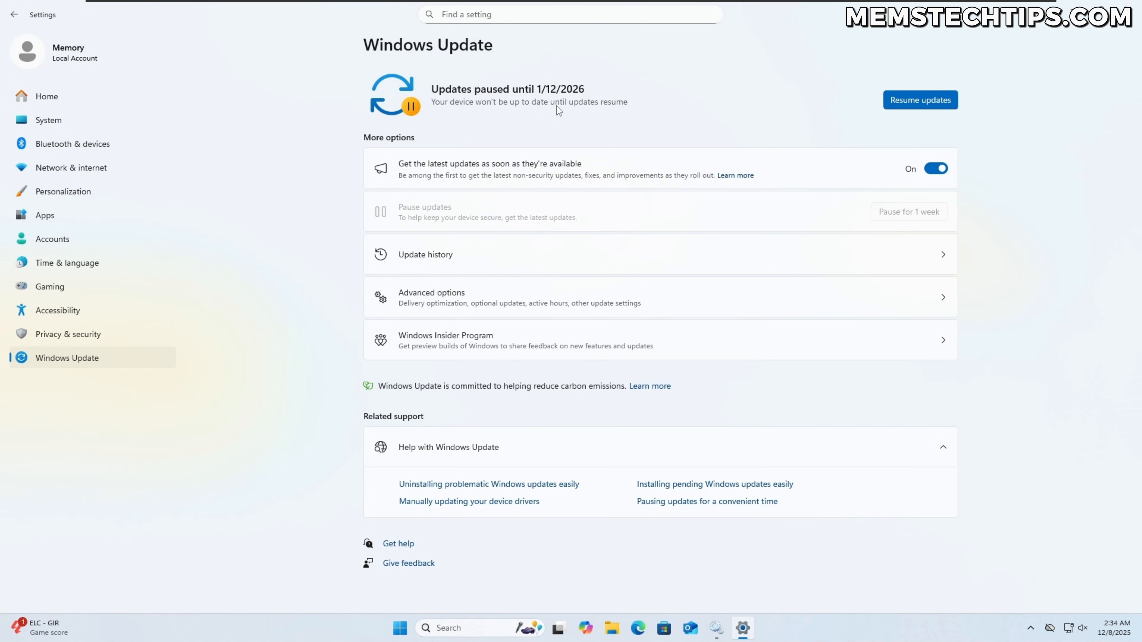
pyautogui.moveTo(630, 103)
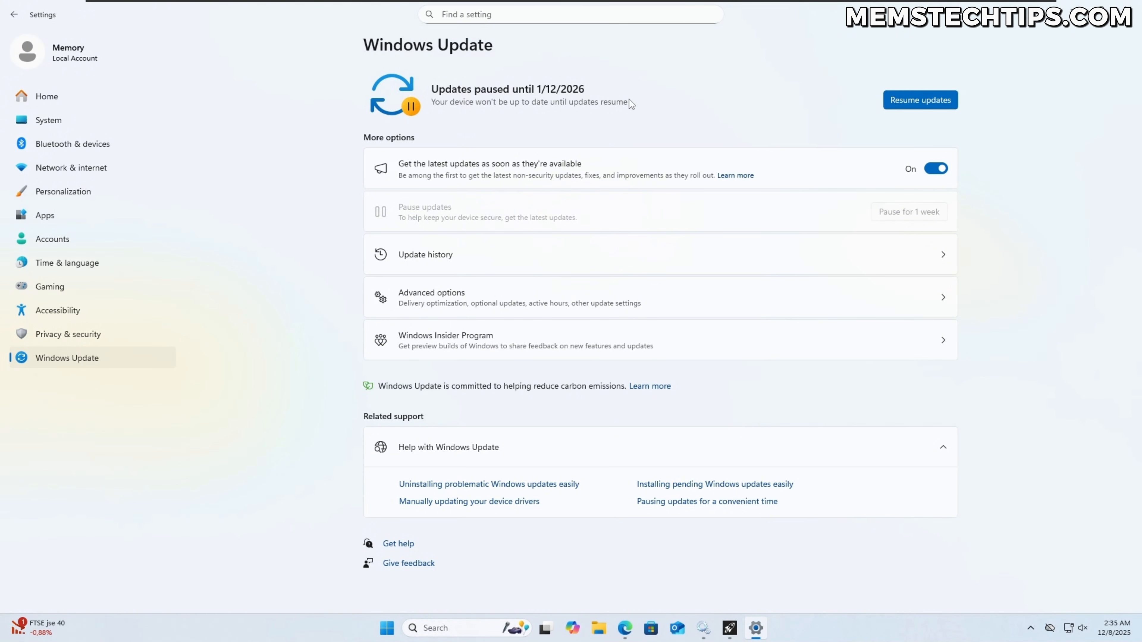
pyautogui.moveTo(645, 113)
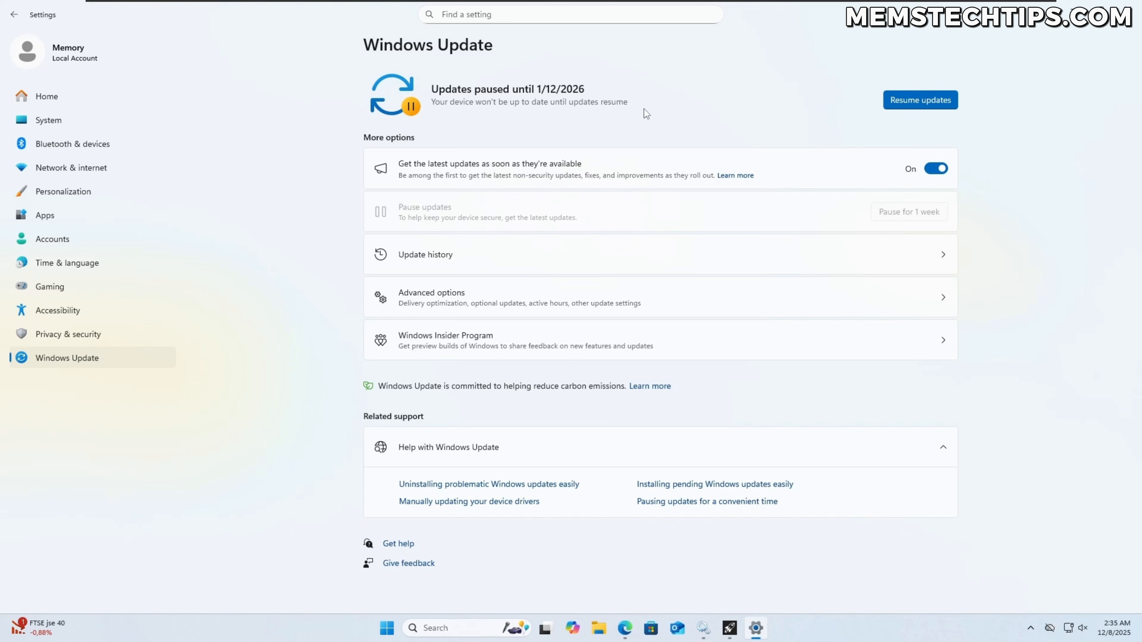
pyautogui.moveTo(1096, 105)
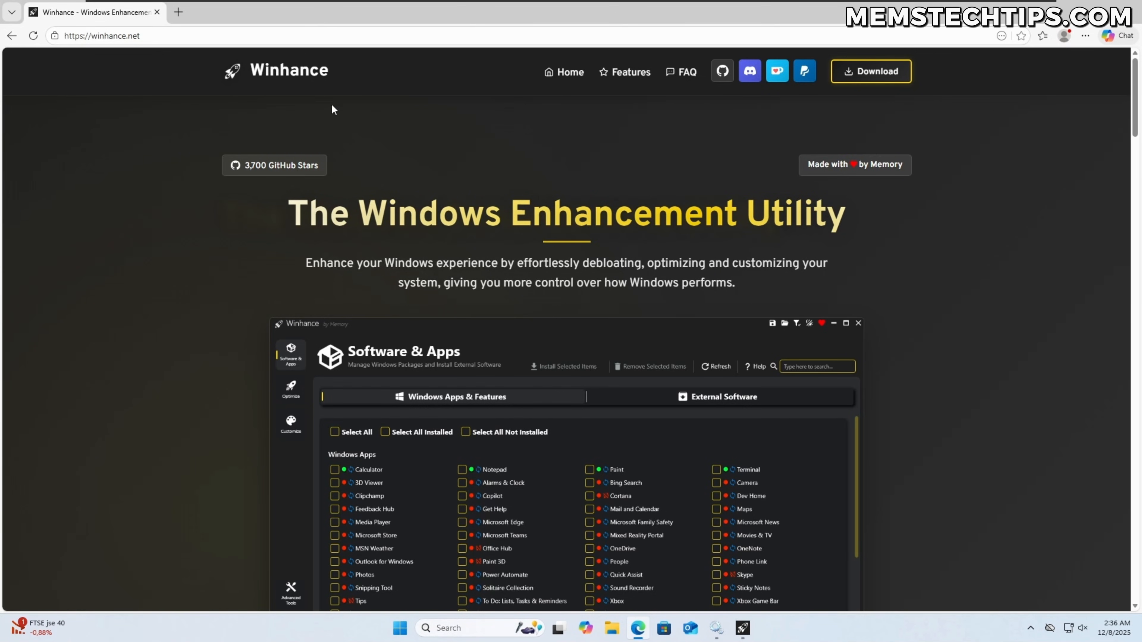
# - Scroll down the Winhance website in Edge before moving to the Winhance app's Optimizations page
pyautogui.scroll(-3)
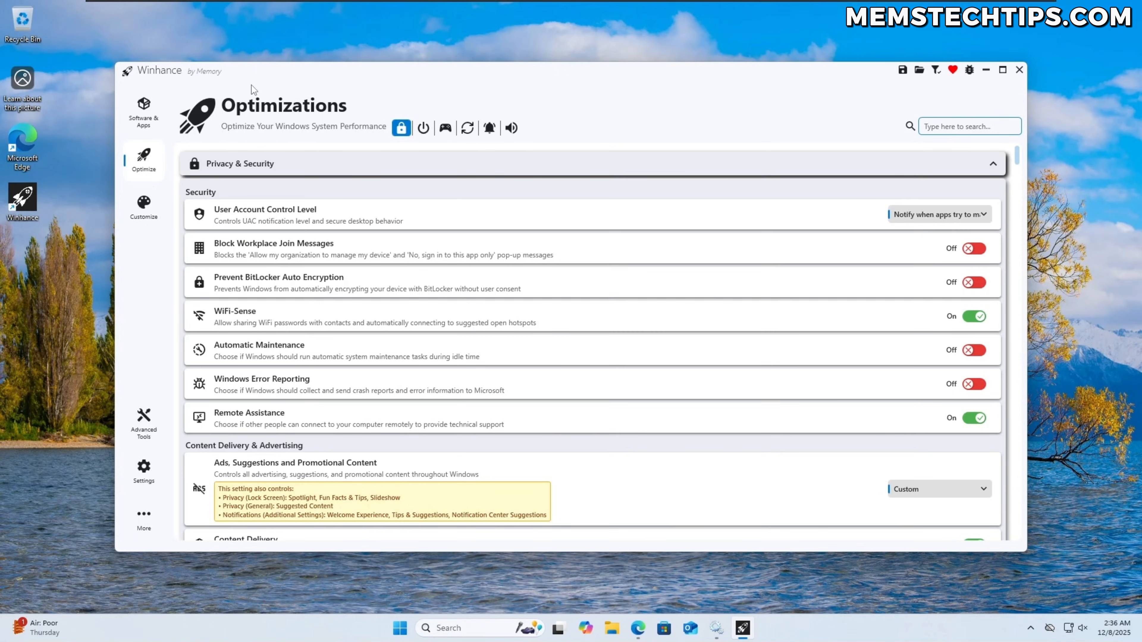
pyautogui.moveTo(479, 140)
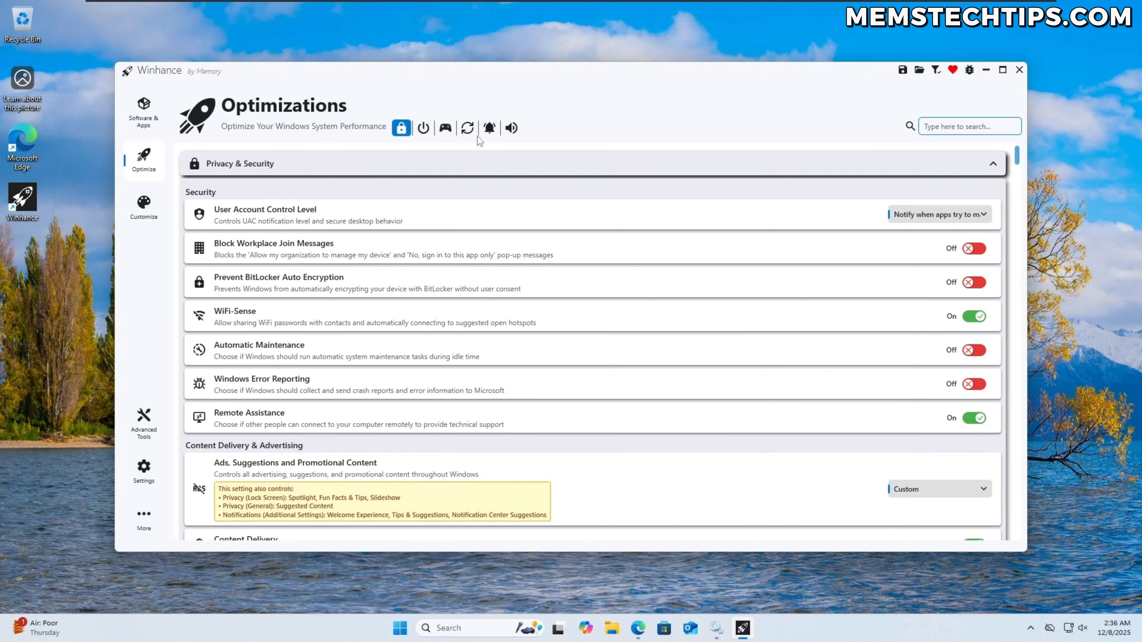
# - Set Winhance's Windows Update Policy to Disabled (NOT Recommended, Security Risk) and return to the Windows Update page
pyautogui.click(468, 127)
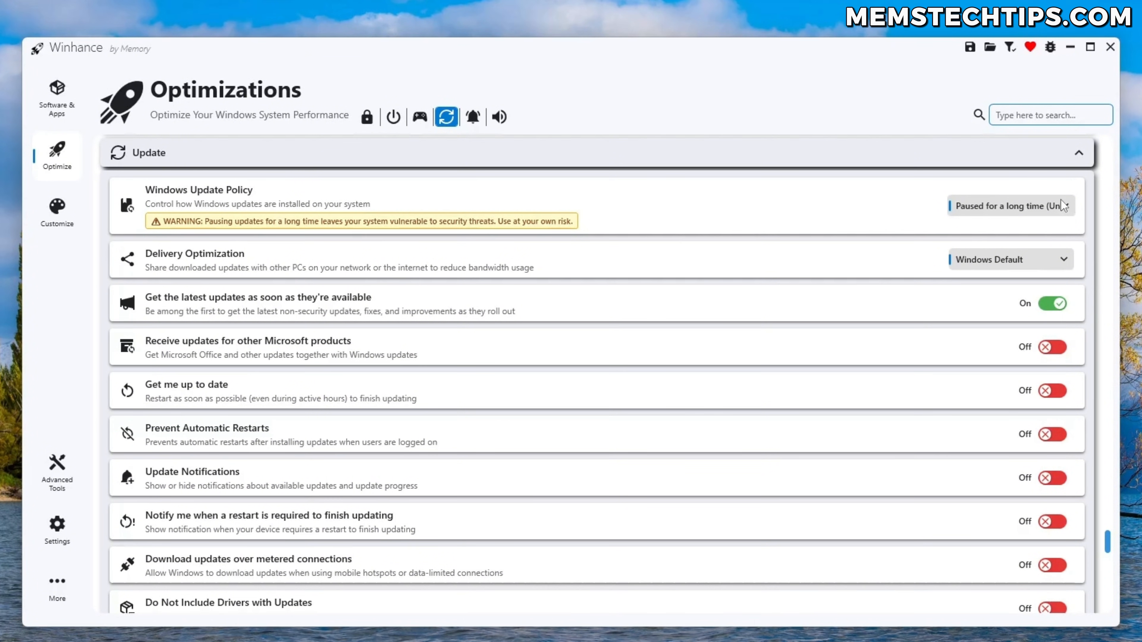
pyautogui.click(1010, 205)
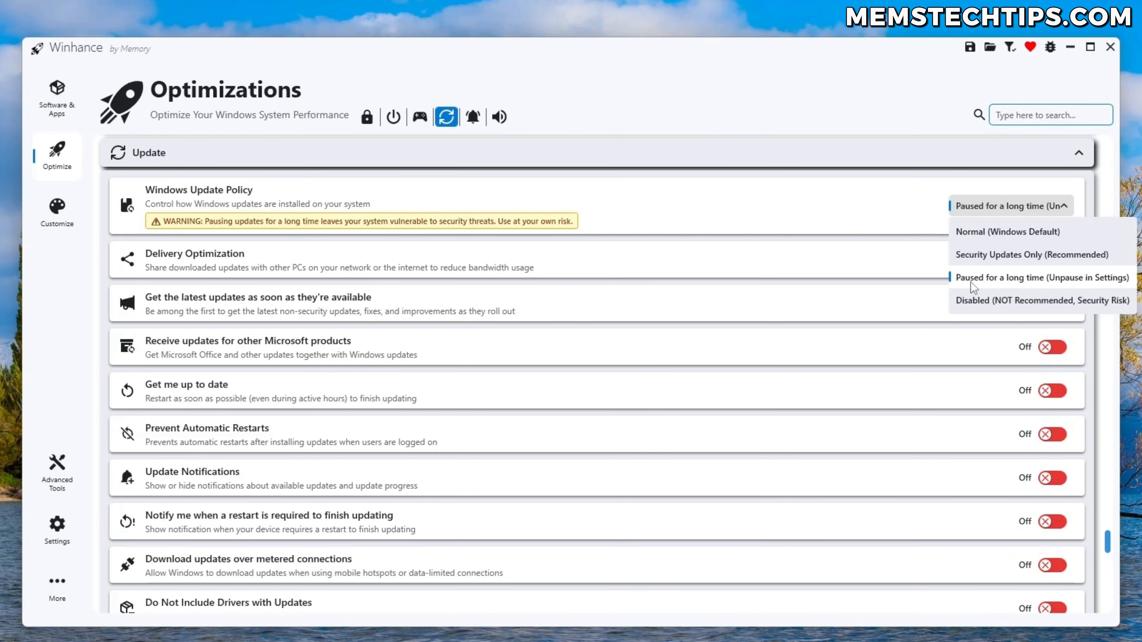
pyautogui.moveTo(963, 306)
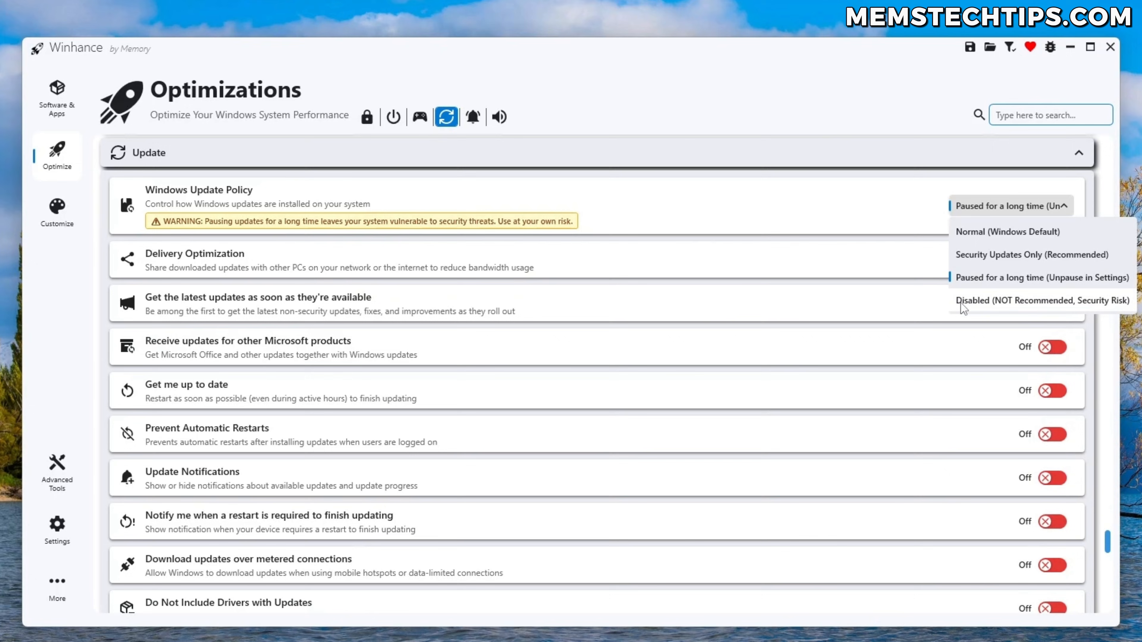
pyautogui.moveTo(995, 312)
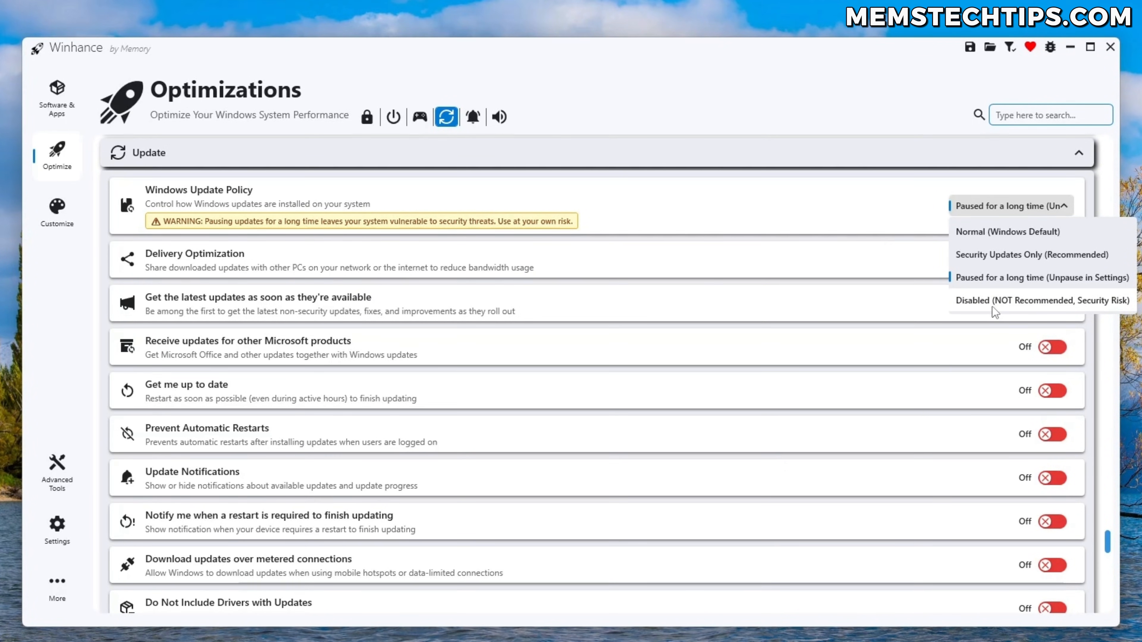
pyautogui.click(1042, 300)
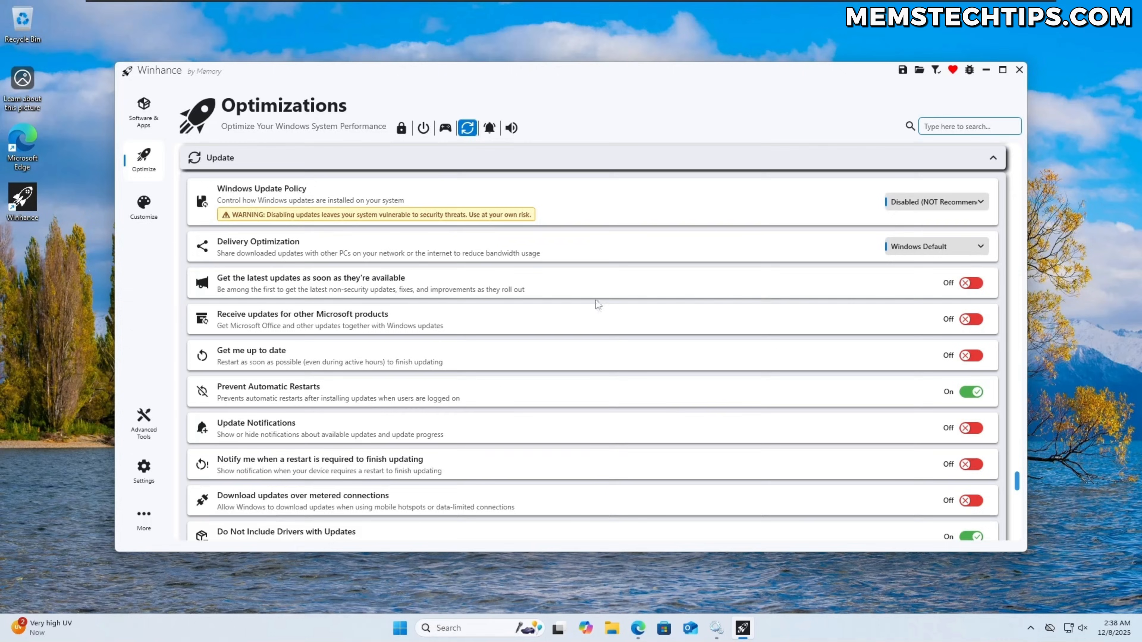
pyautogui.click(399, 628)
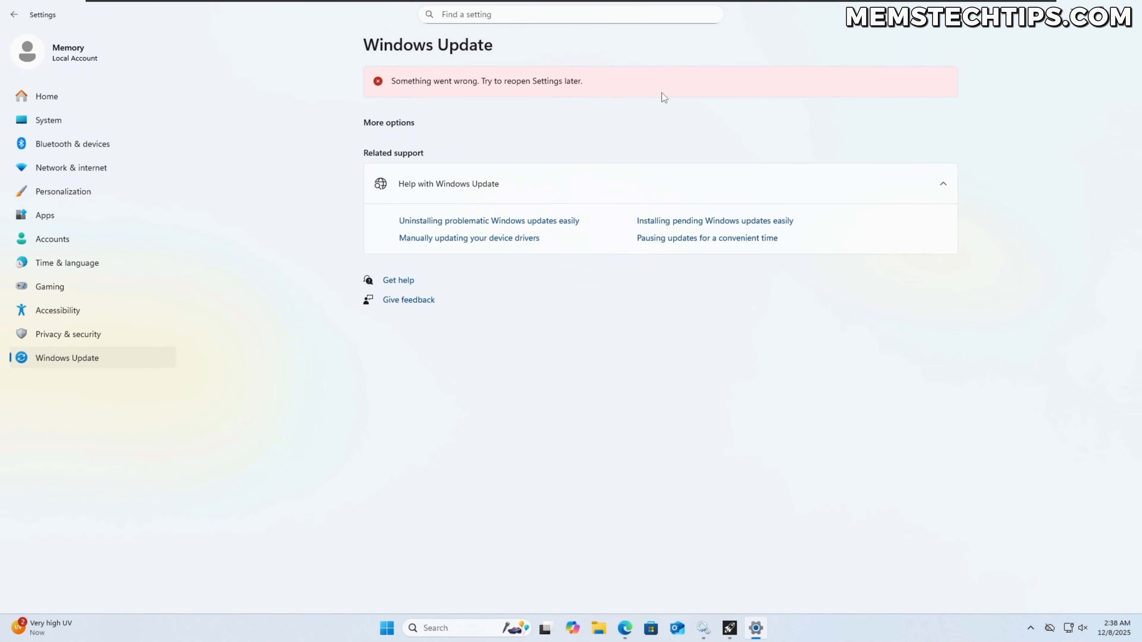
pyautogui.moveTo(841, 113)
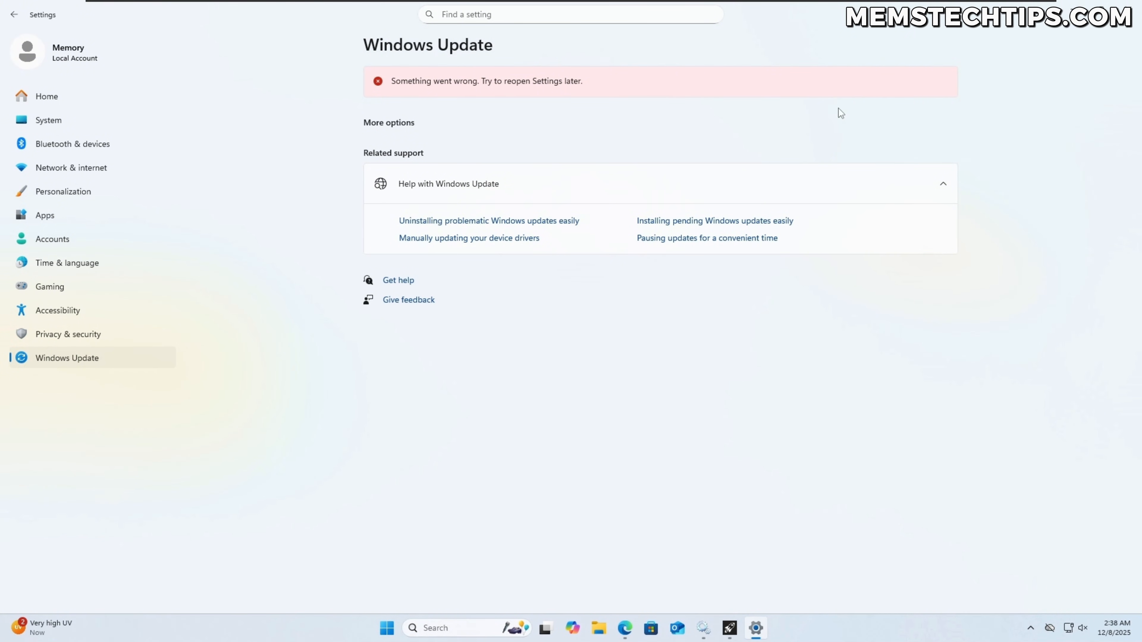
pyautogui.moveTo(929, 123)
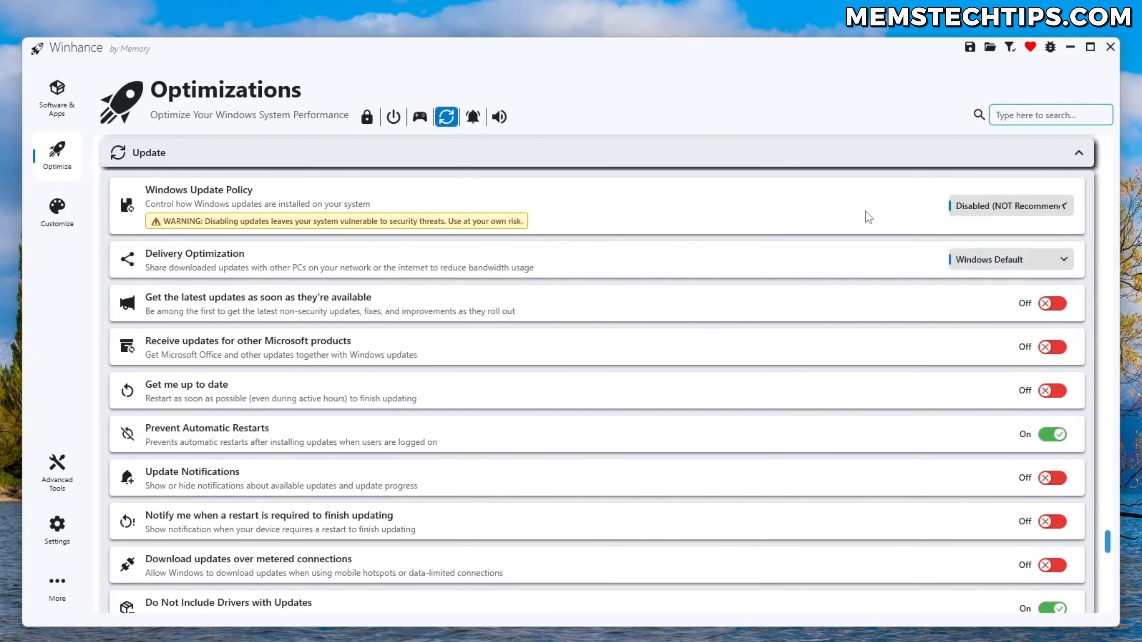
pyautogui.moveTo(704, 227)
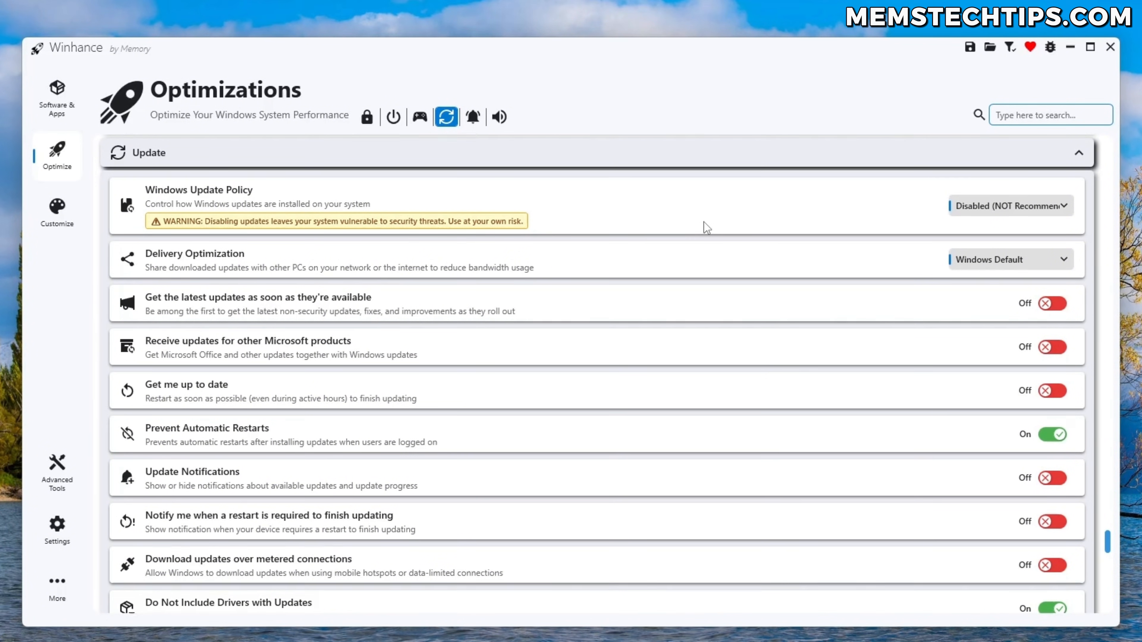
pyautogui.moveTo(787, 239)
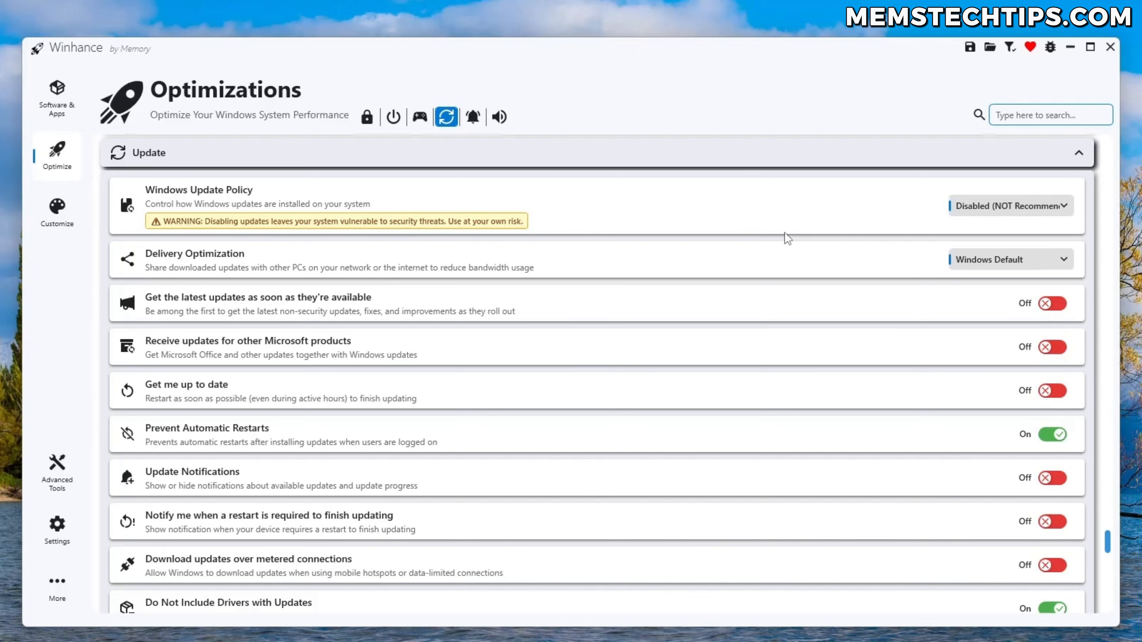